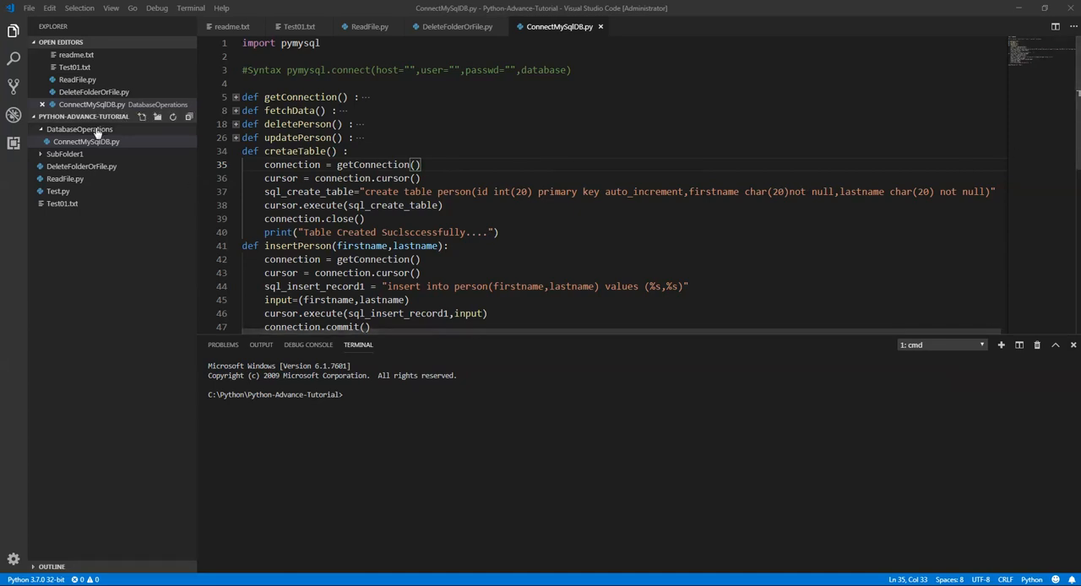
Add a new file named ConnectOracleDB.py under the DatabaseOperations folder and open it.
right_click(85, 141)
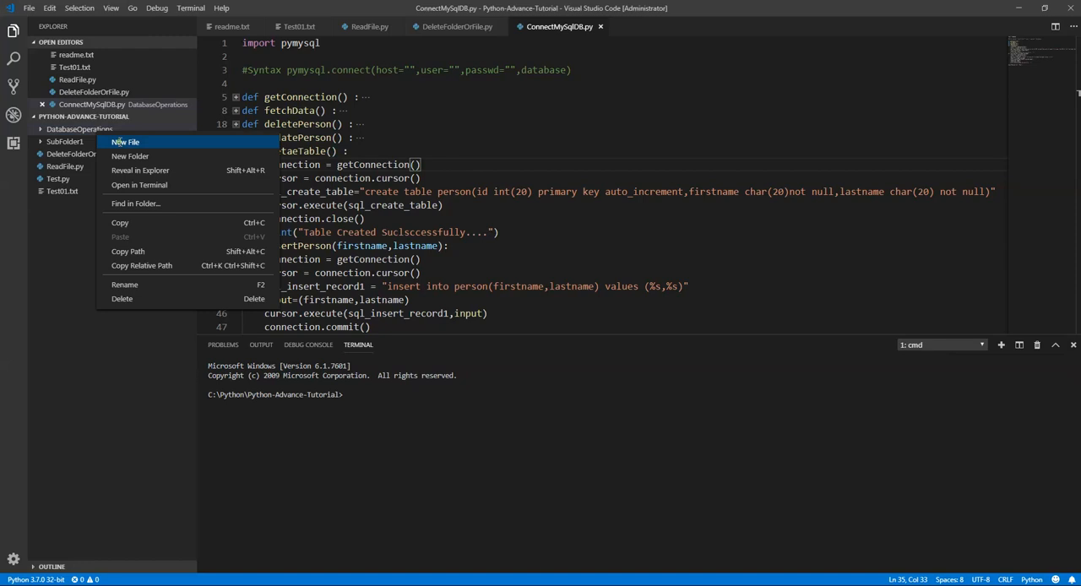
left_click(125, 141)
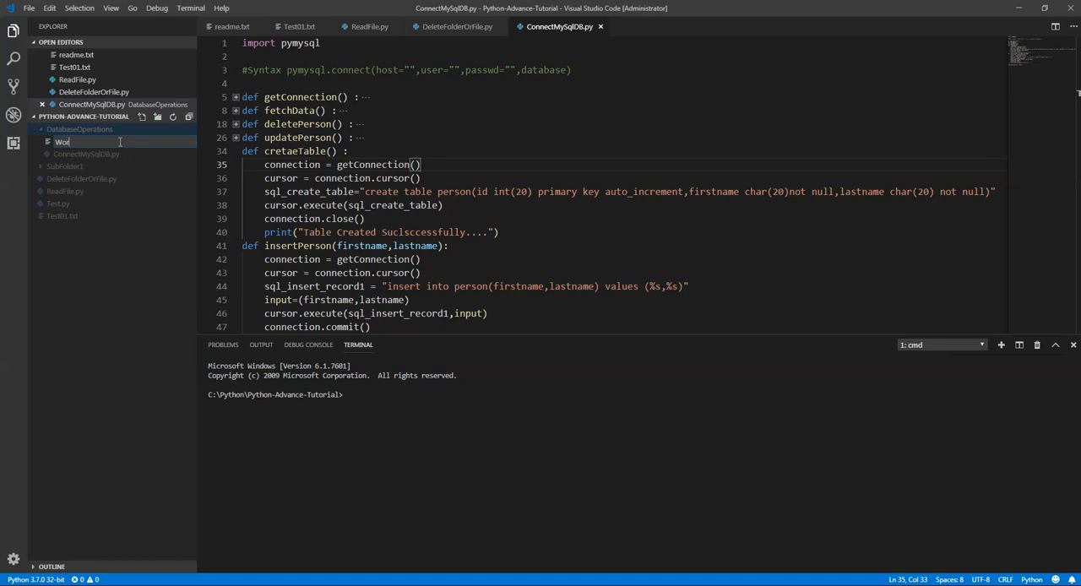
type("rking")
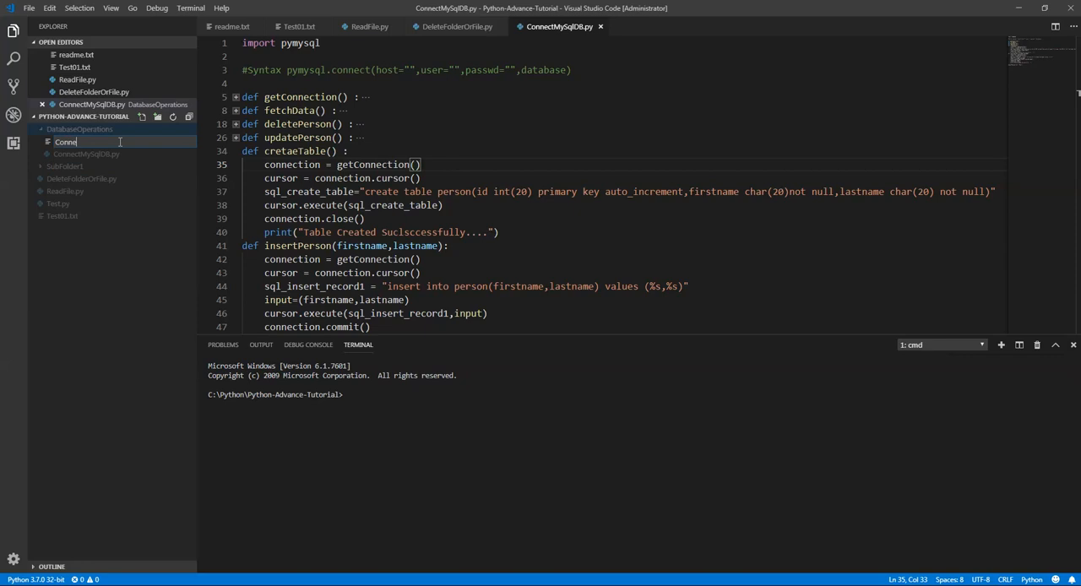
type("ct")
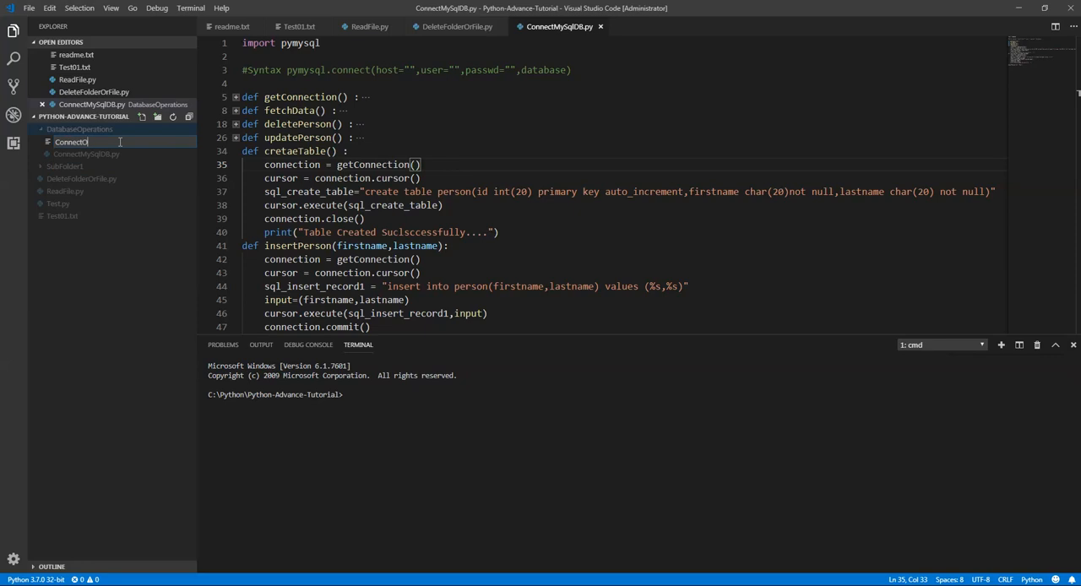
type("OracleDB.py")
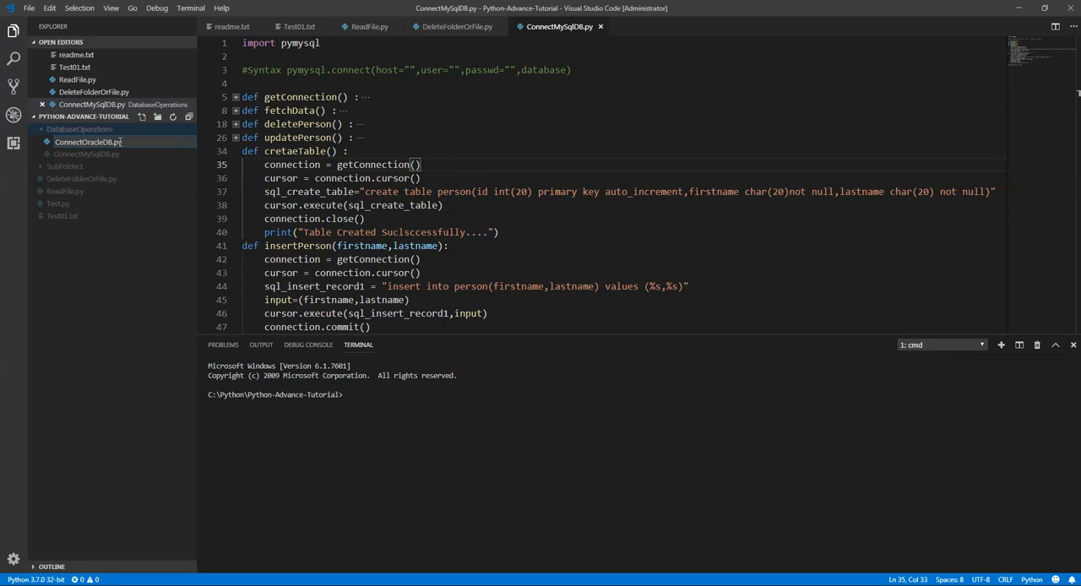
left_click(86, 165)
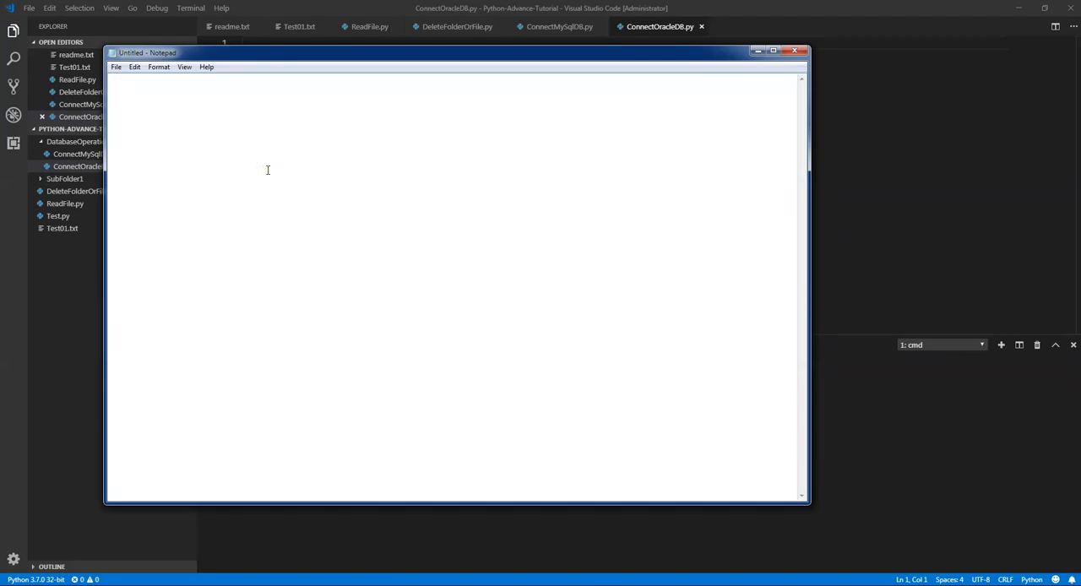
Type the Notepad list '1. Oracle DB', '2. Python Lib', '3. DB Details'.
type("1. Ora")
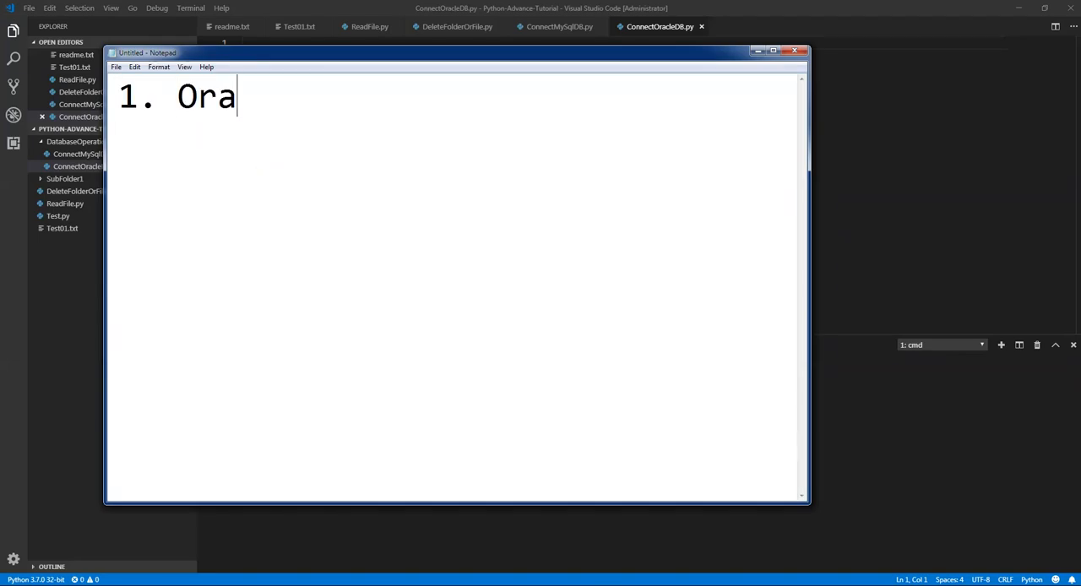
type("cle D")
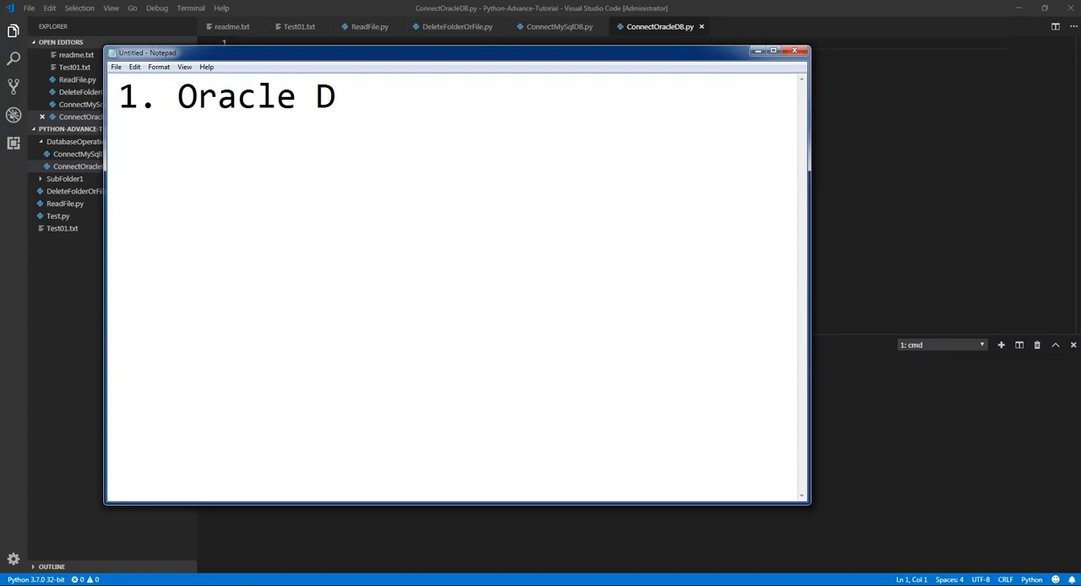
type("B")
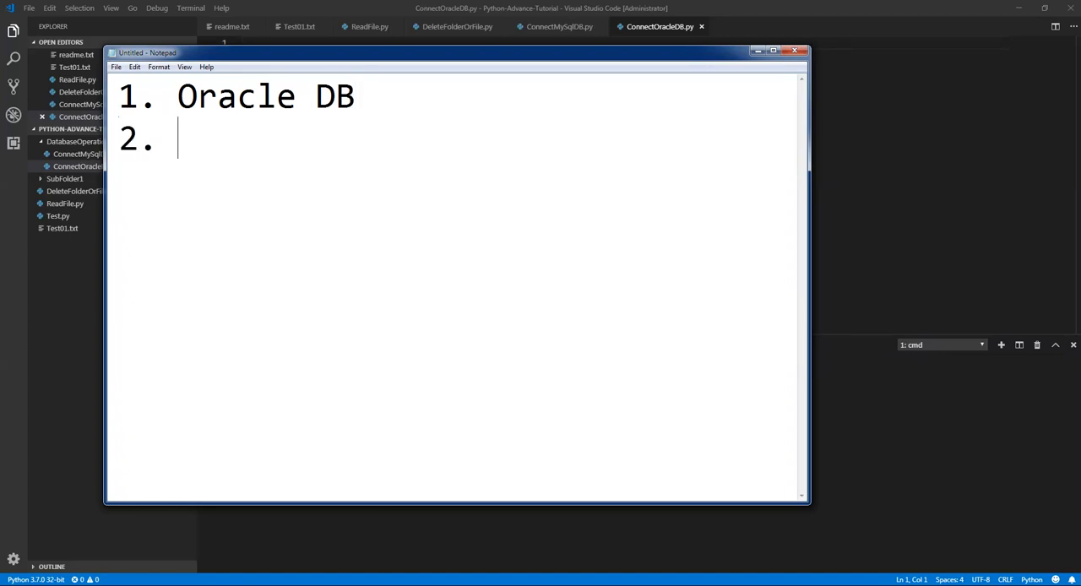
type("Py")
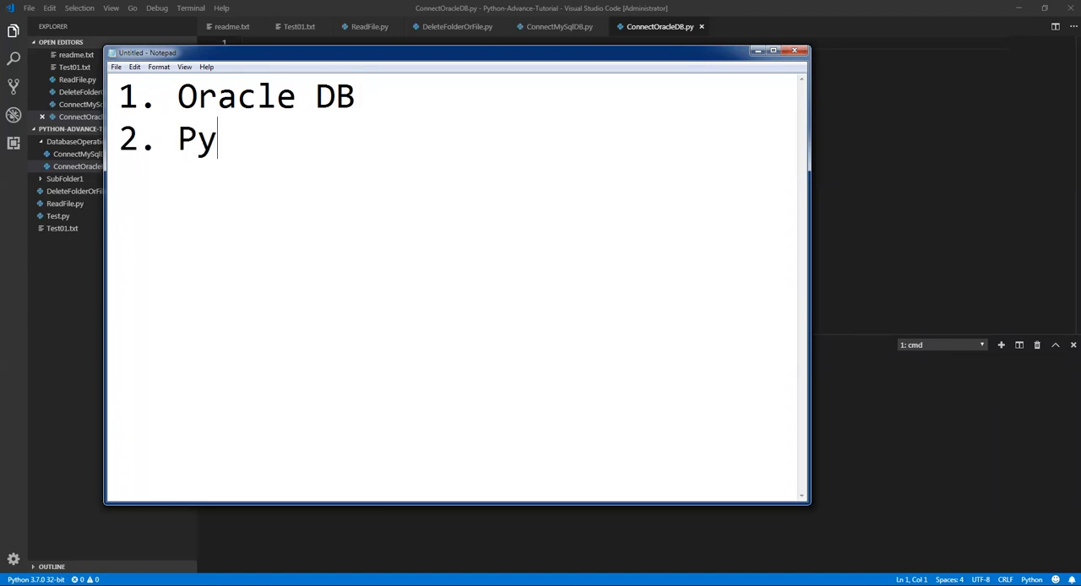
type("thon")
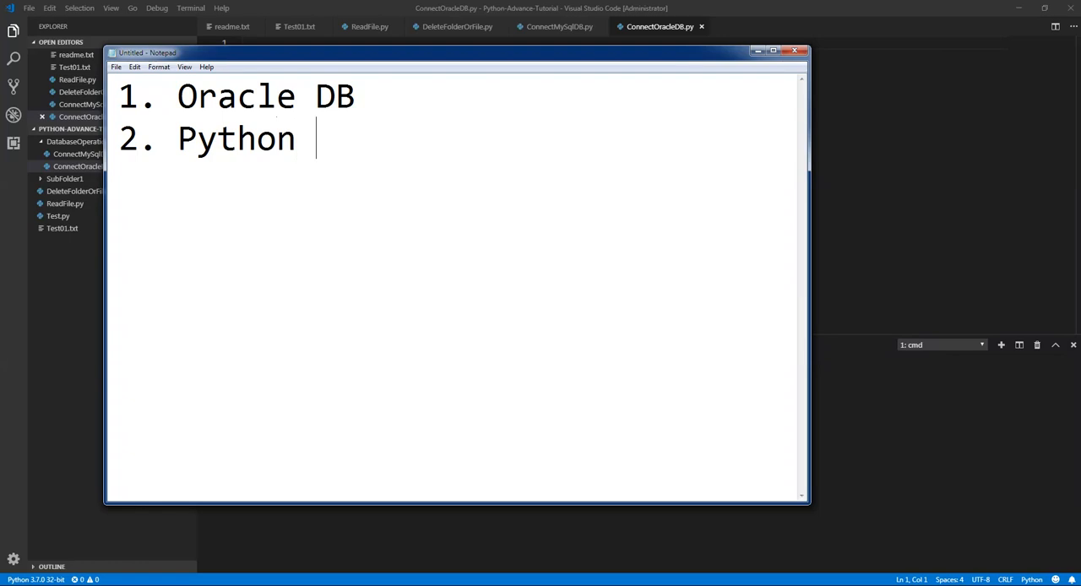
type("Lib")
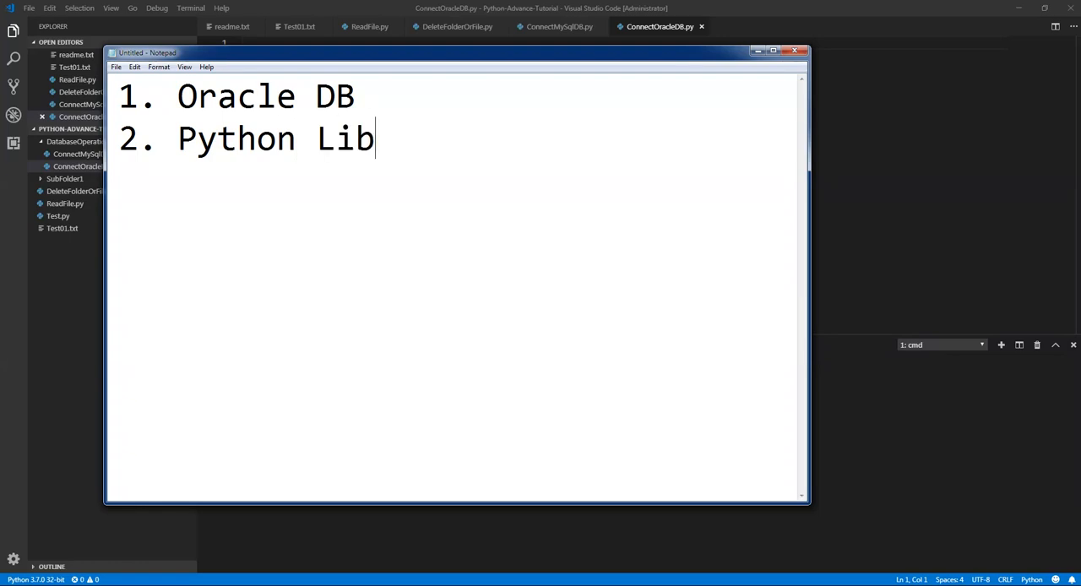
key("enter")
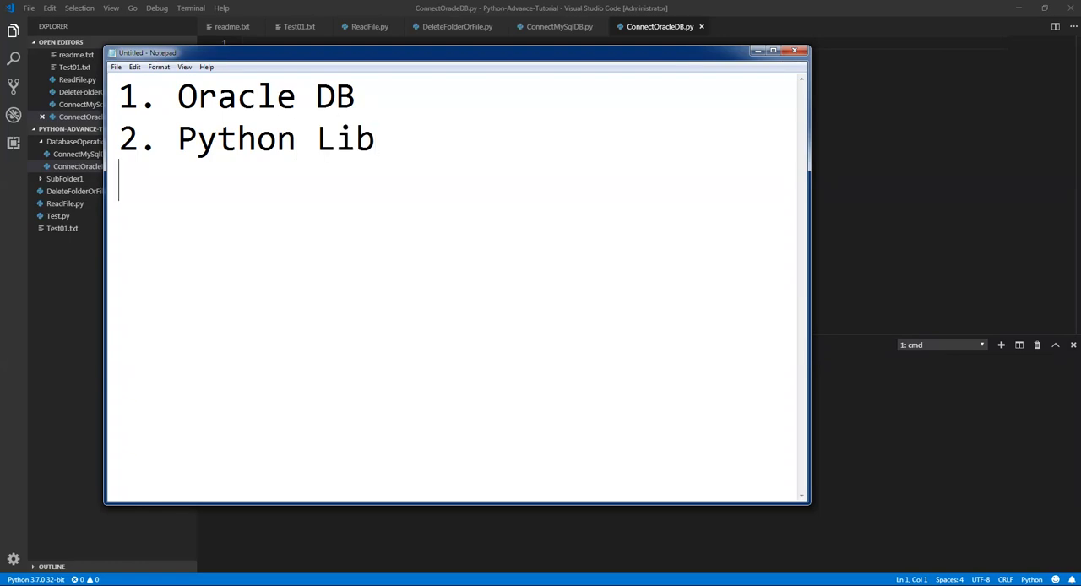
type("3.")
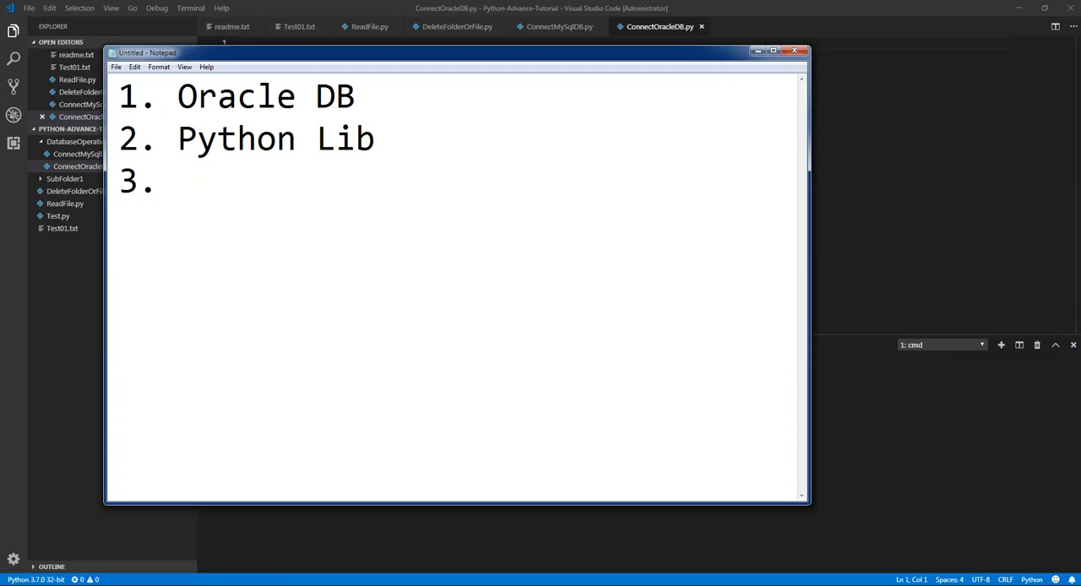
type("DB")
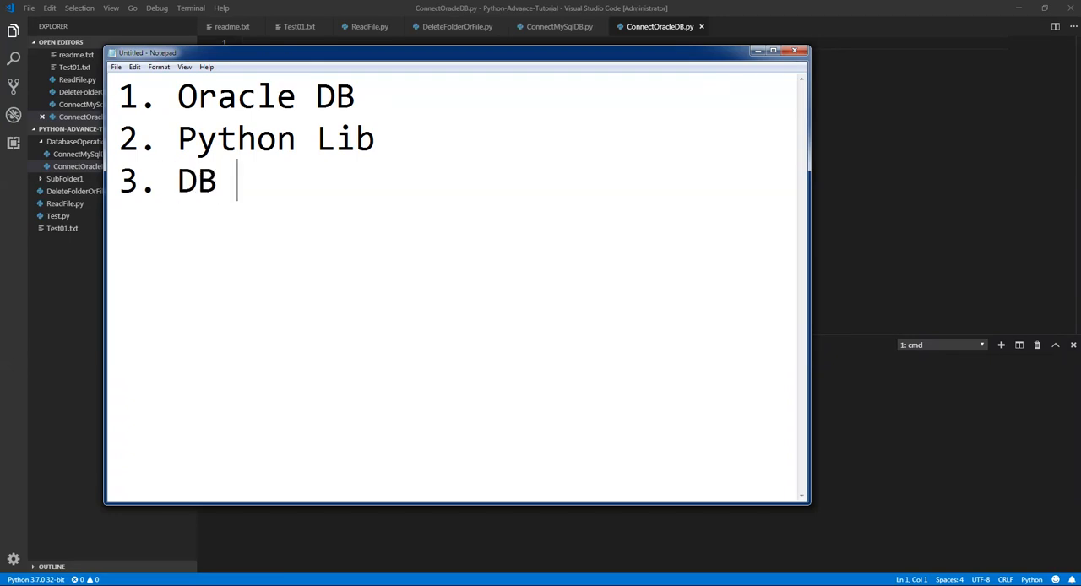
type("Details")
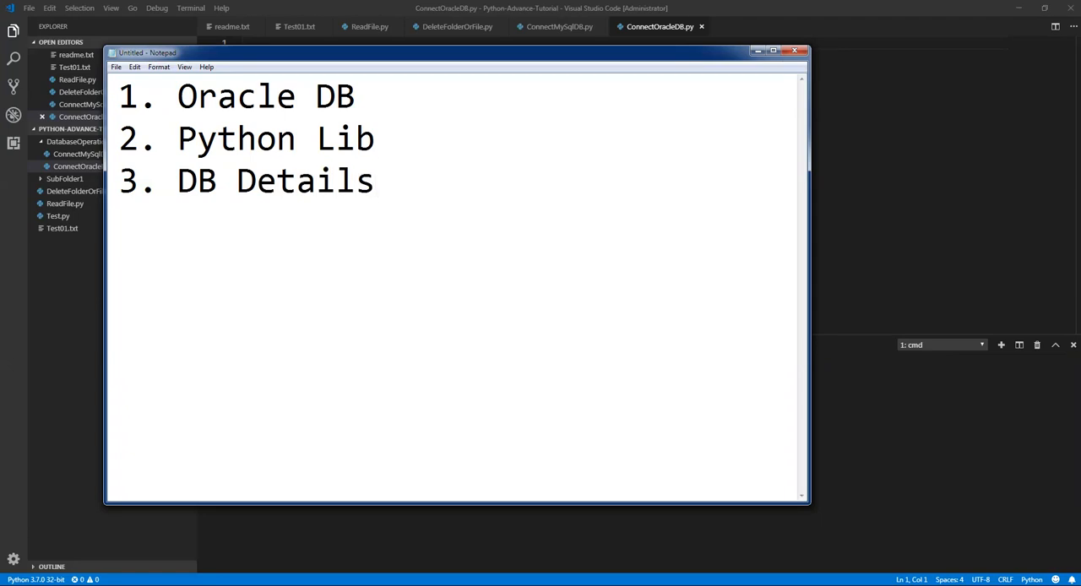
left_click(374, 180)
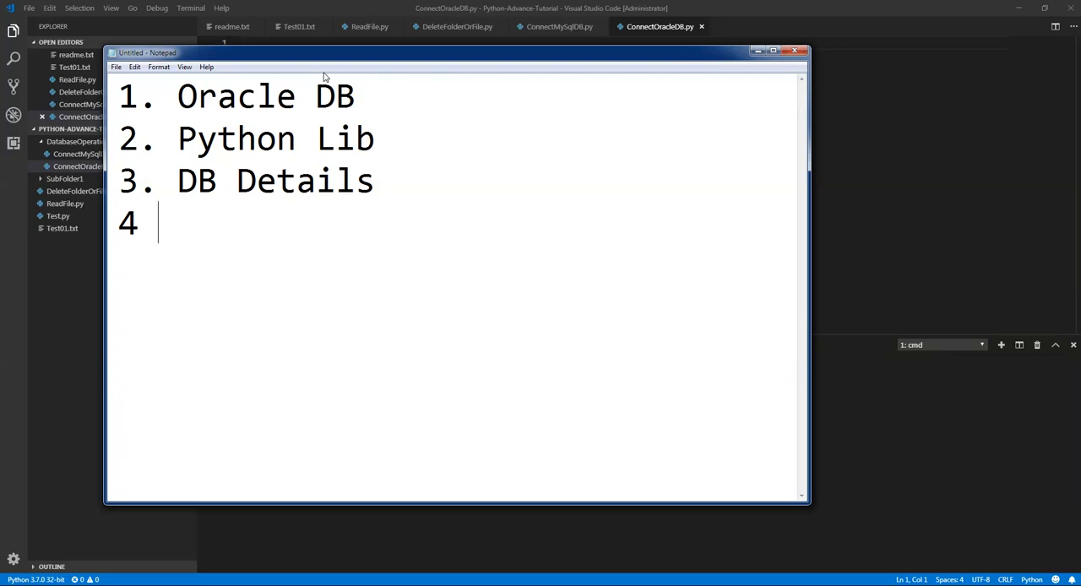
Add '4. cx_Oracle' to the Notepad list, then switch to Google Chrome.
type(".")
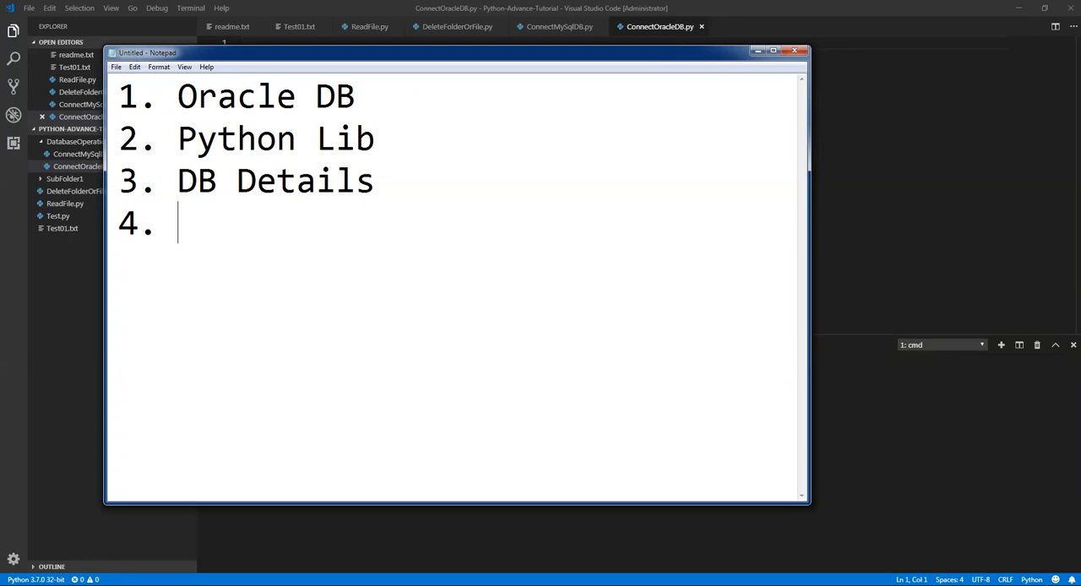
type("cx_")
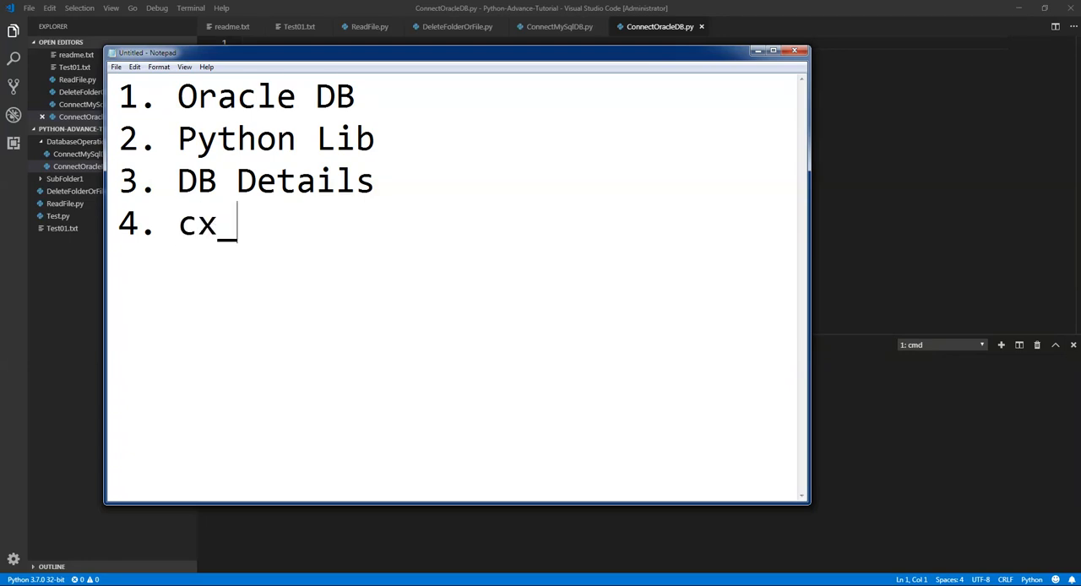
type("Ora")
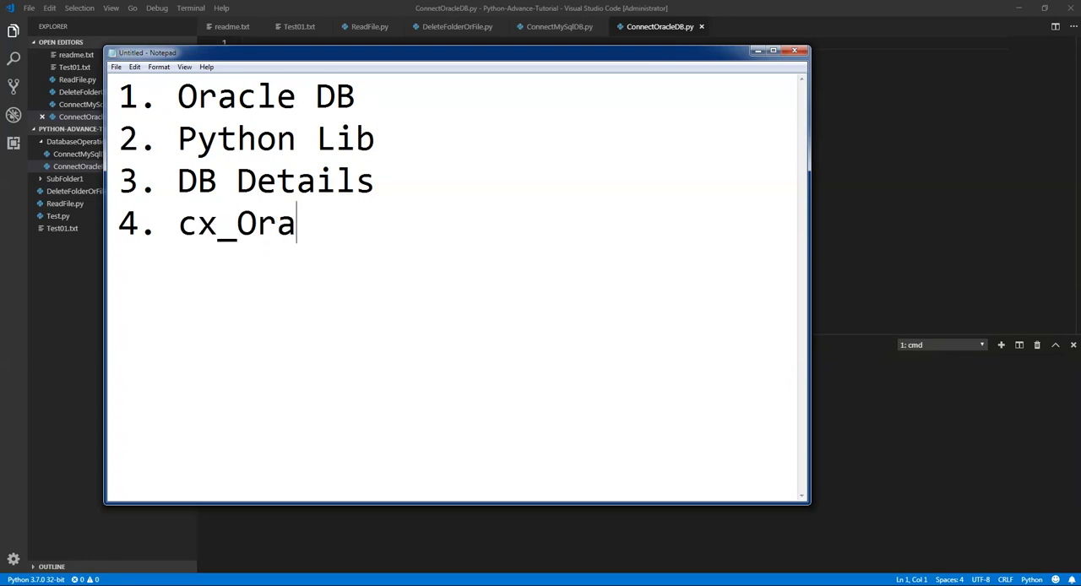
type("cle")
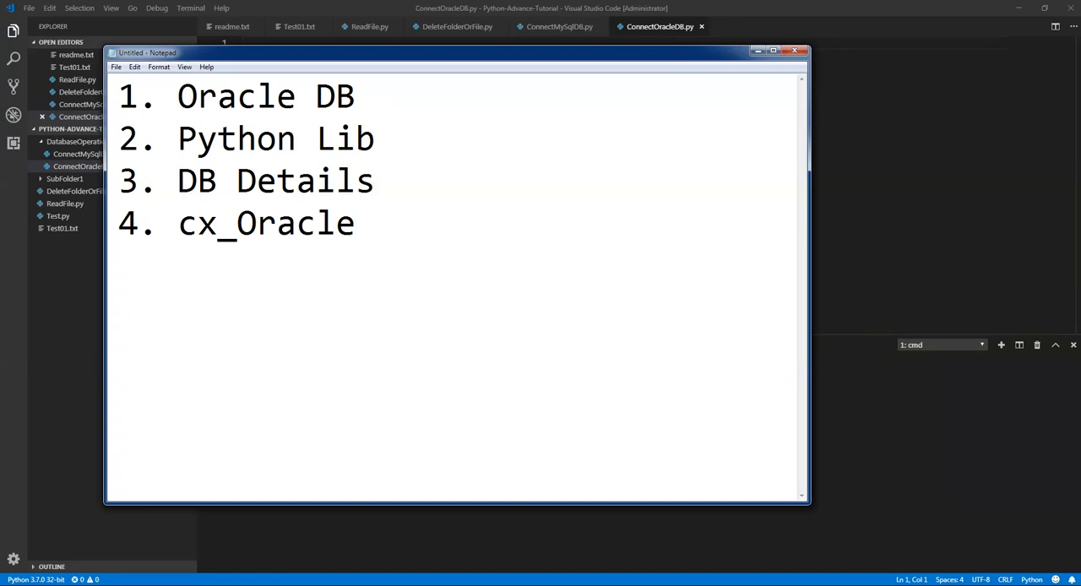
left_click(356, 223)
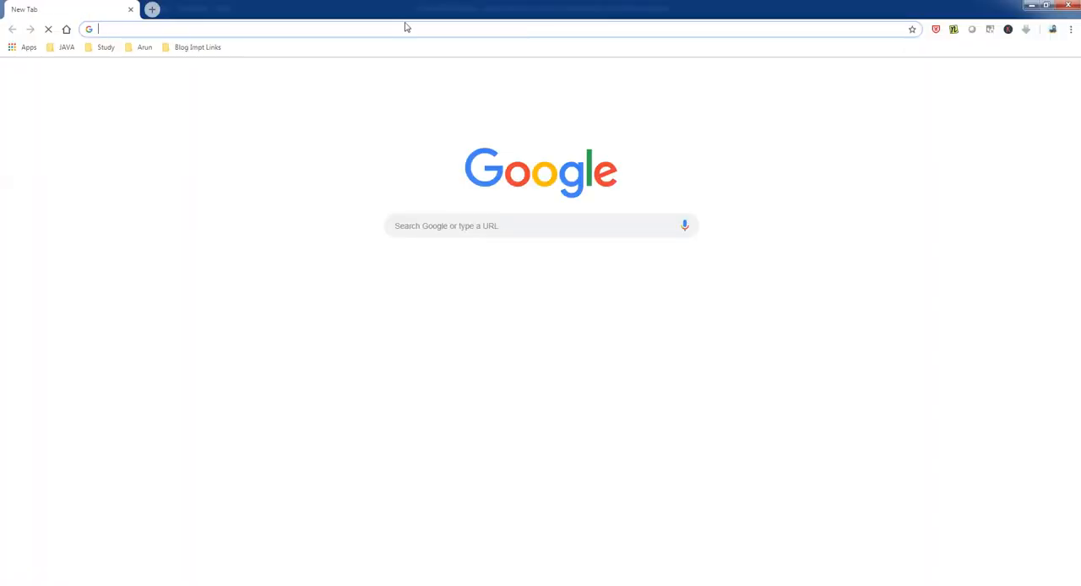
Search 'oracle' and open the Windows x64 Instant Client download page.
type("oracle insta client for windows")
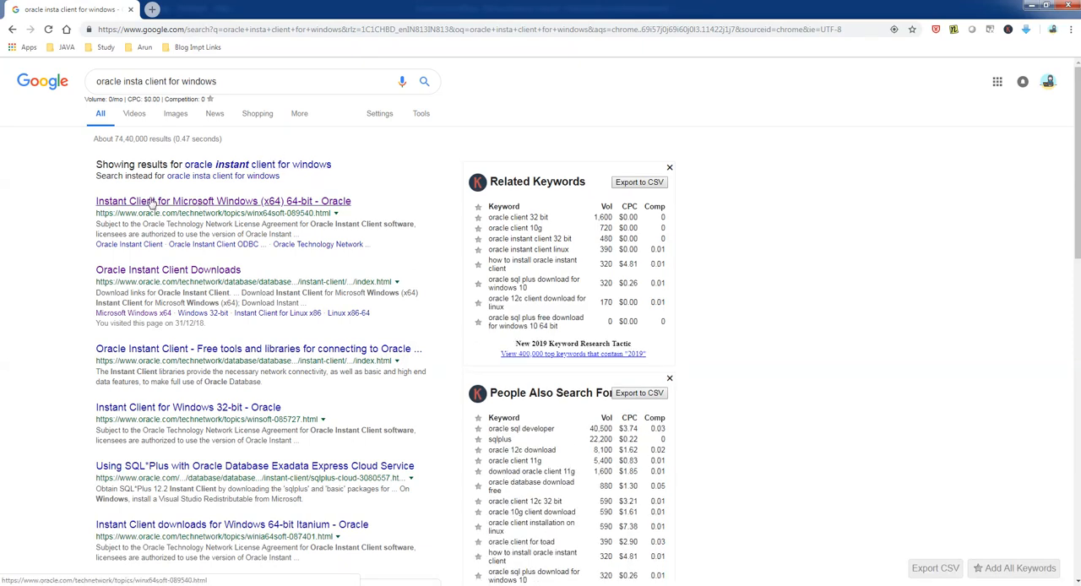
left_click(222, 200)
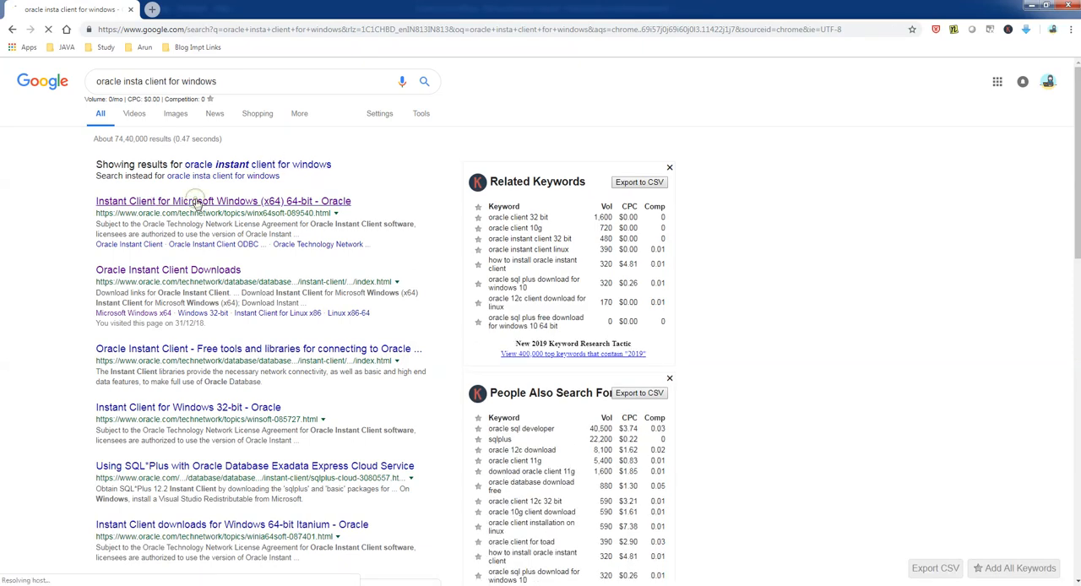
left_click(223, 200)
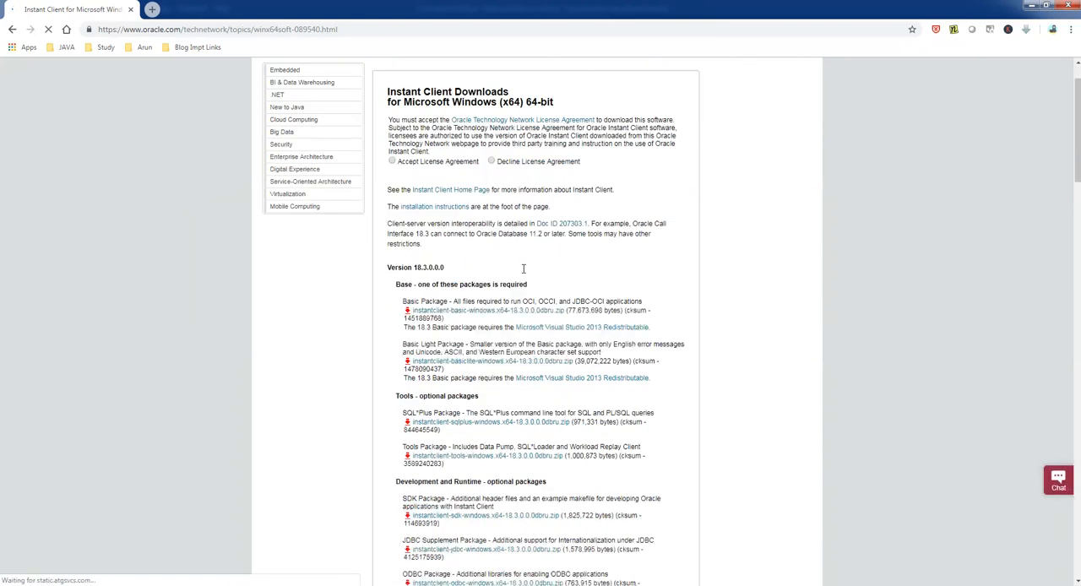
scroll("down", 3)
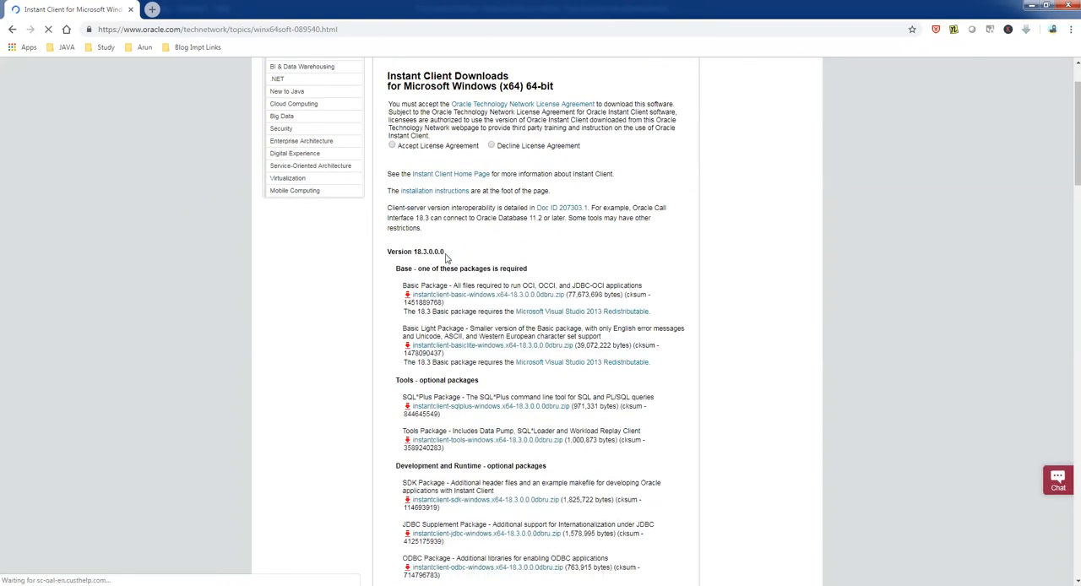
scroll("down", 3)
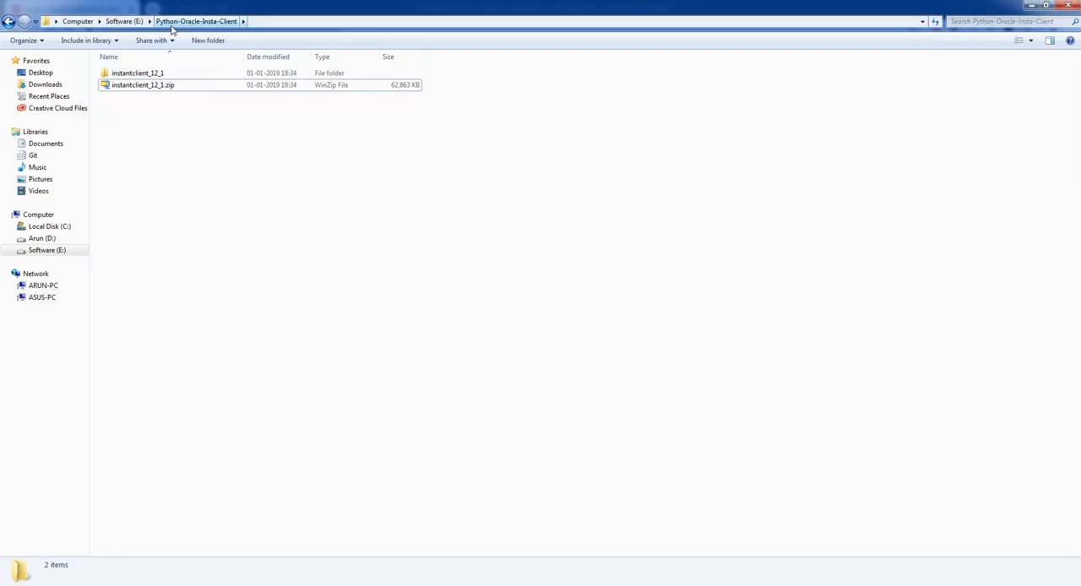
Open the extracted instantclient_12_1 folder and select its full path in the address bar.
left_click(142, 84)
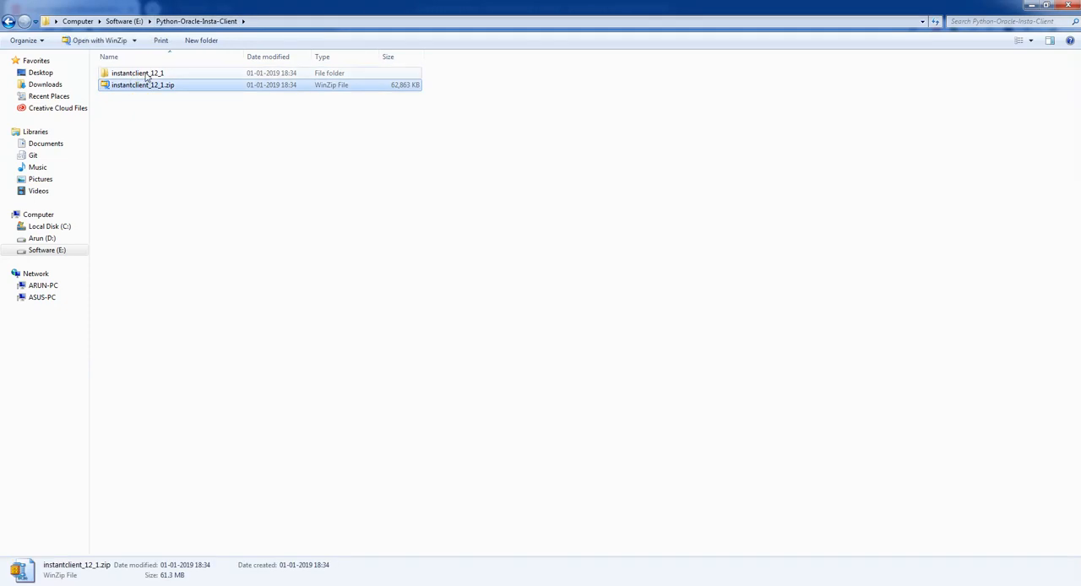
double_click(137, 73)
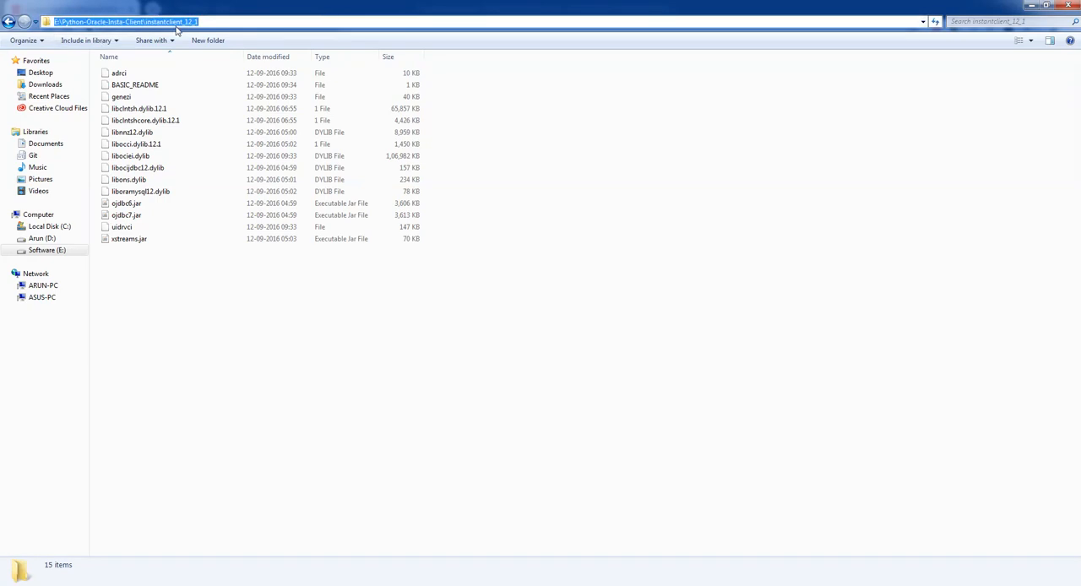
left_click(219, 21)
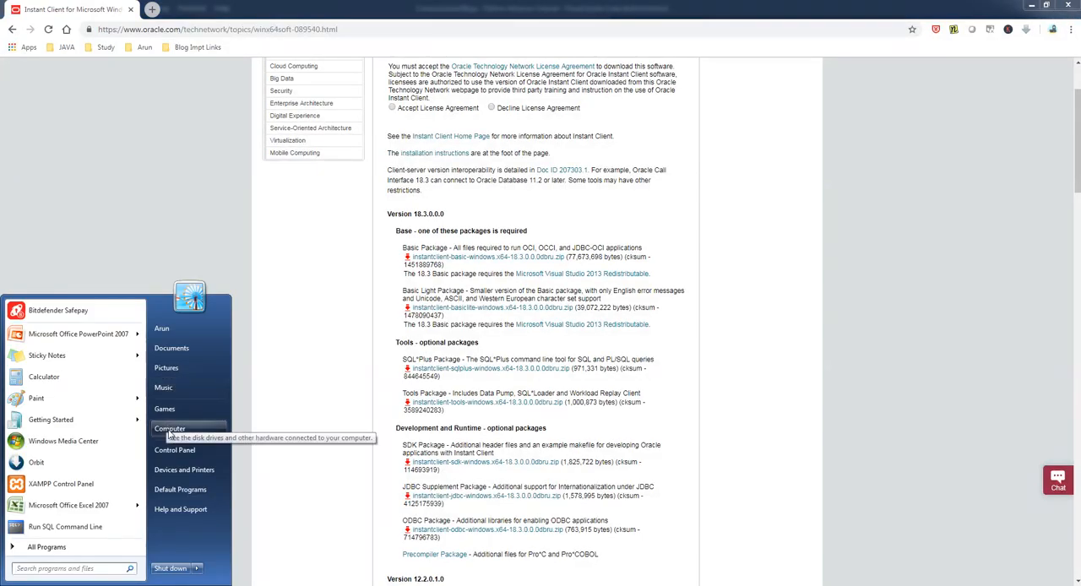
Append the instantclient_12_1 folder path to the user PATH variable and save.
left_click(169, 428)
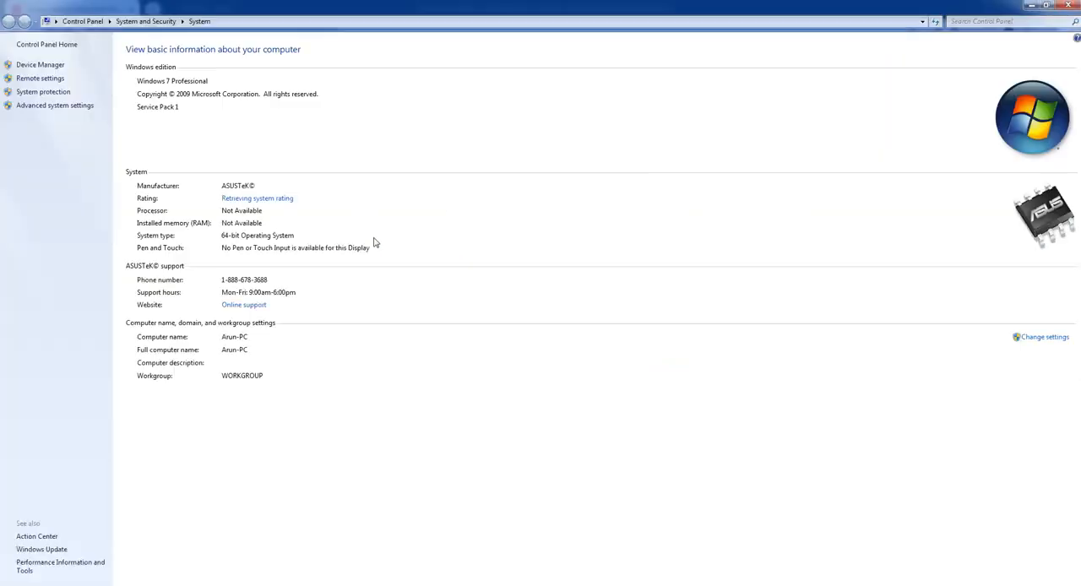
left_click(54, 104)
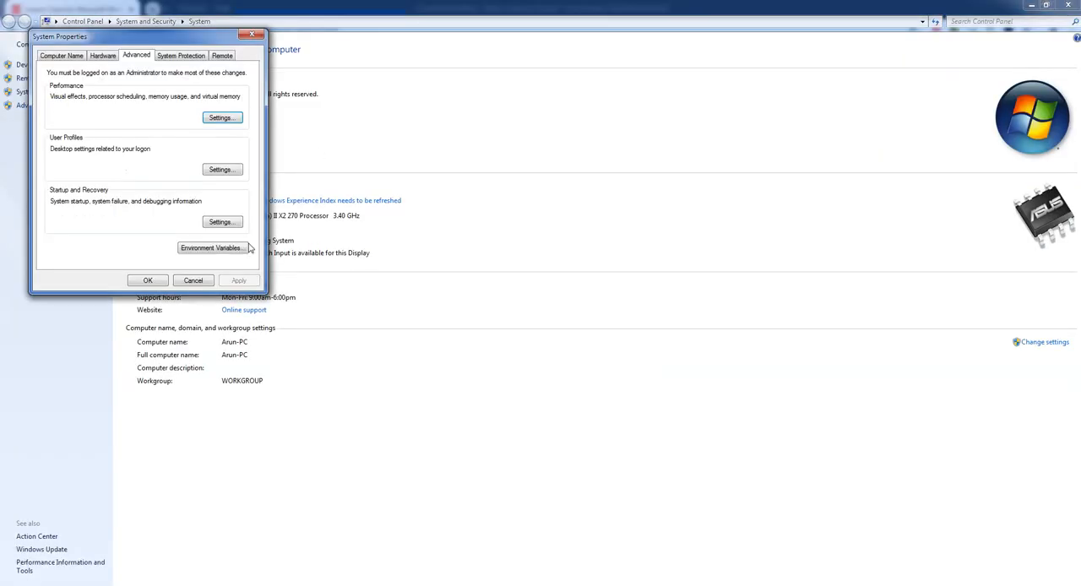
left_click(211, 247)
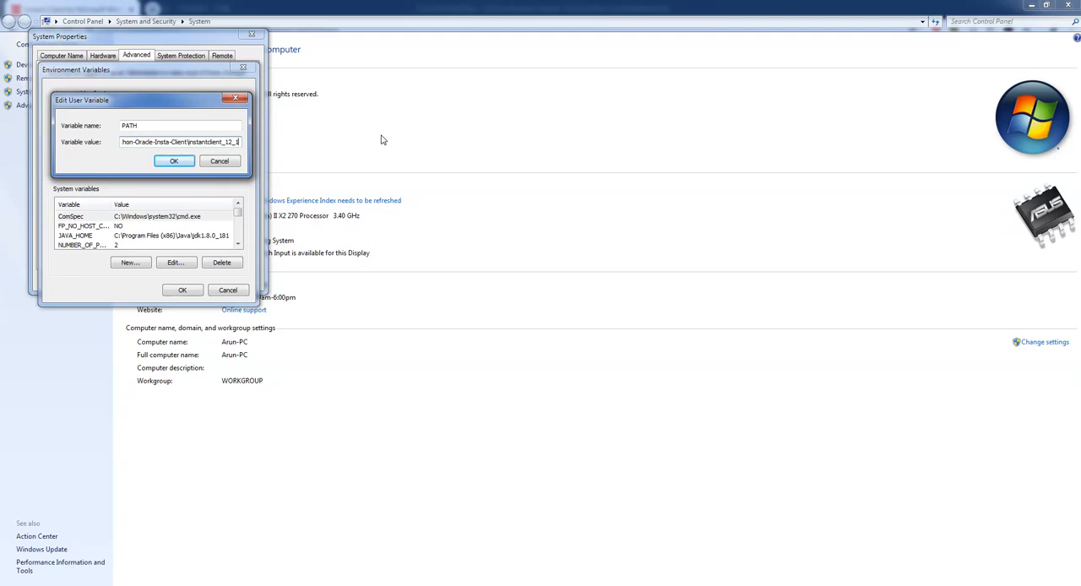
left_click(173, 160)
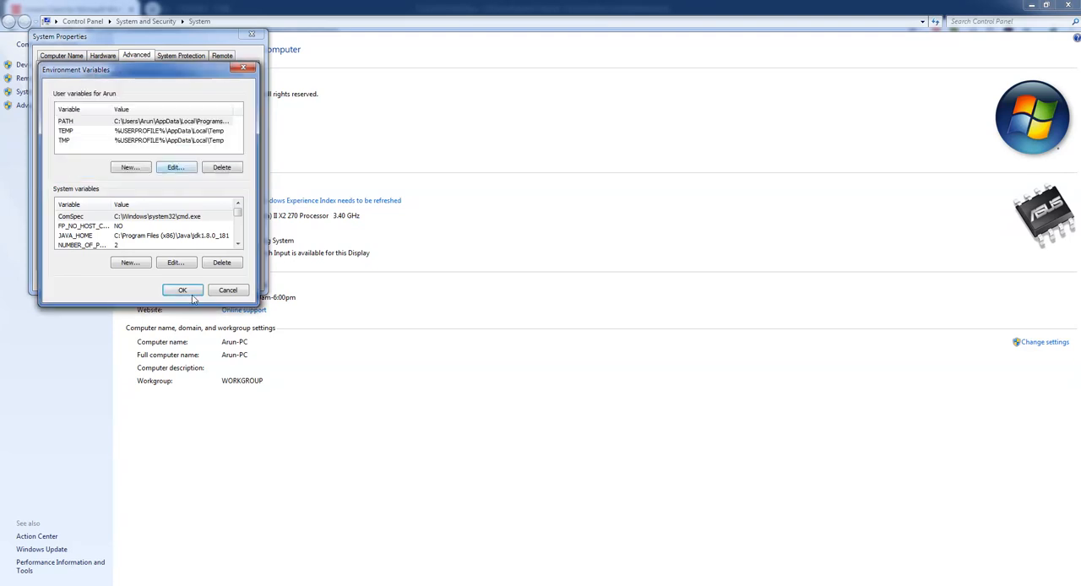
left_click(182, 290)
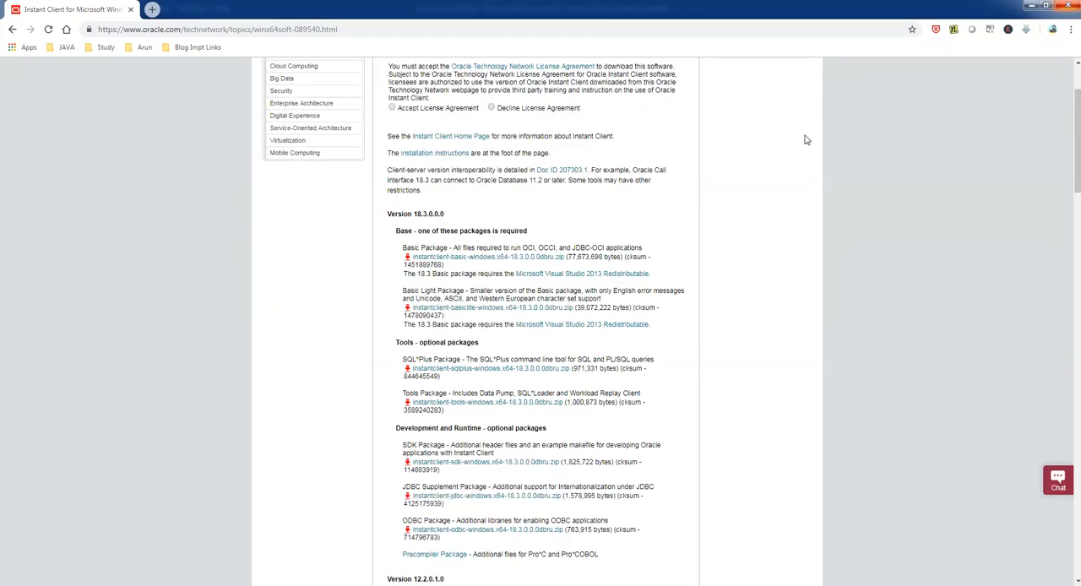
mouse_move(72, 9)
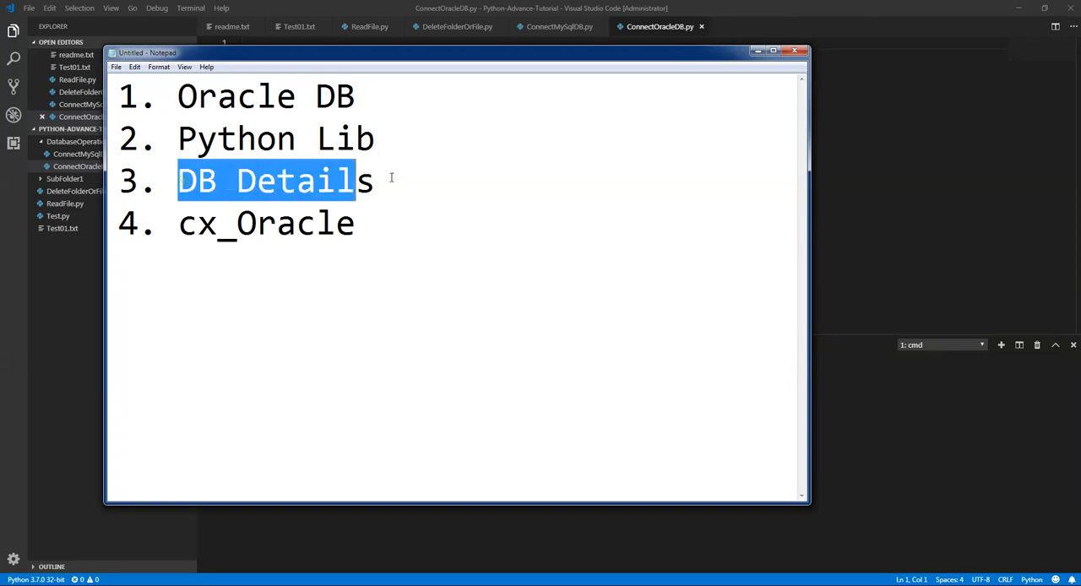
Highlight the cx_Oracle item in the Notepad checklist.
double_click(266, 222)
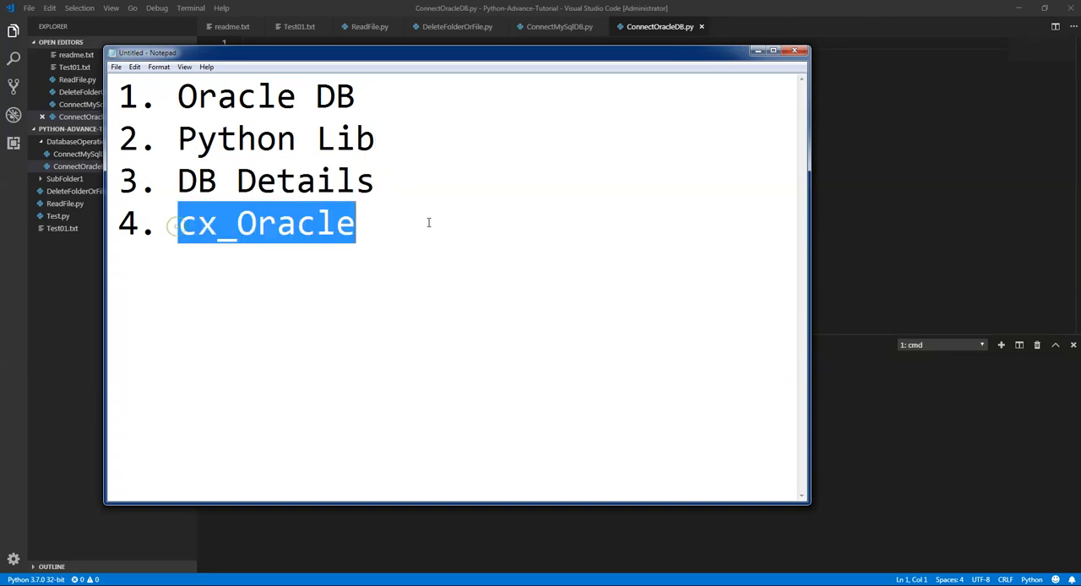
mouse_move(384, 418)
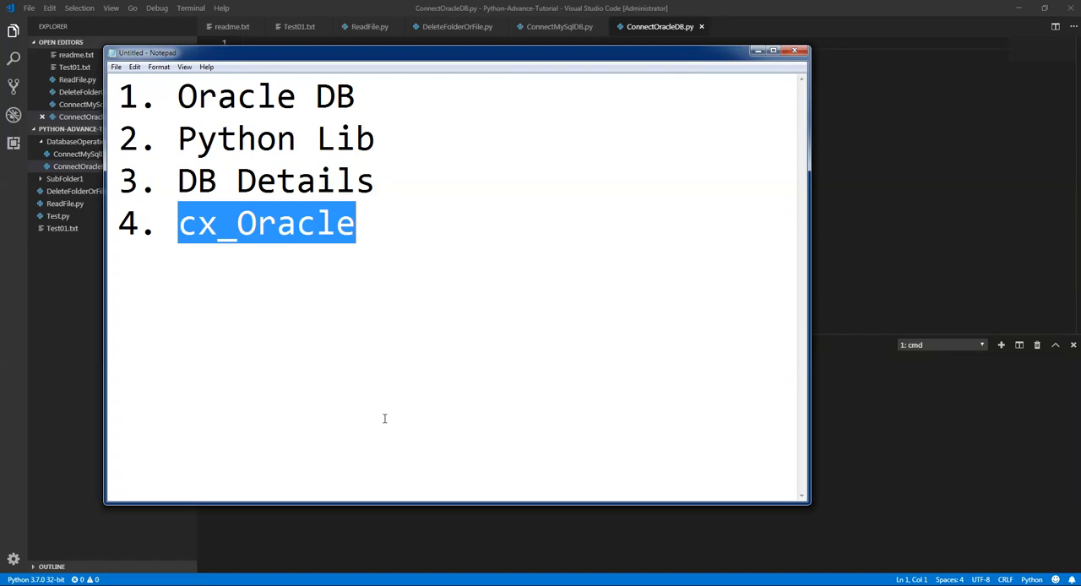
mouse_move(411, 414)
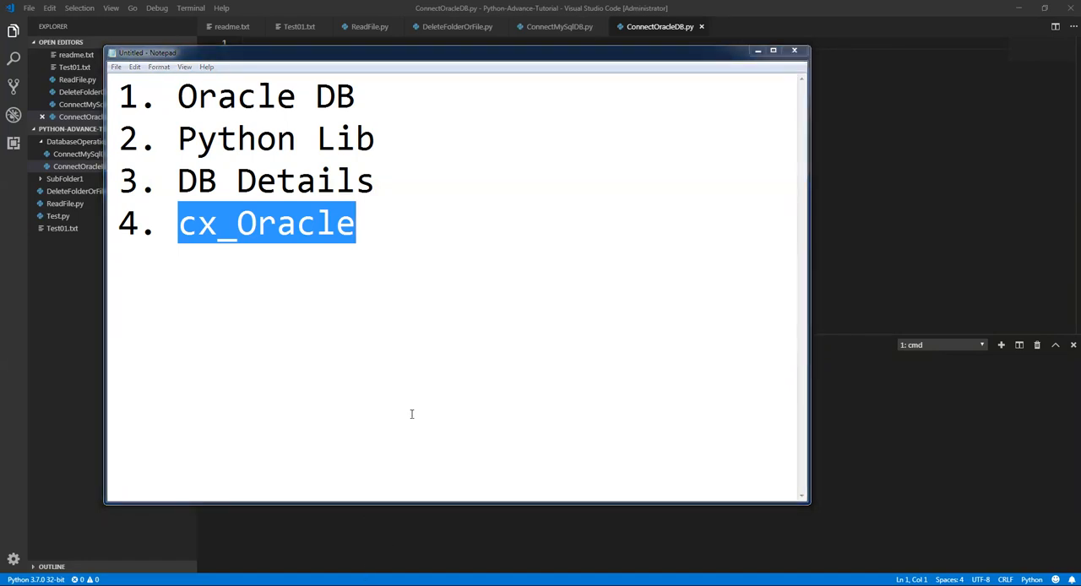
mouse_move(551, 205)
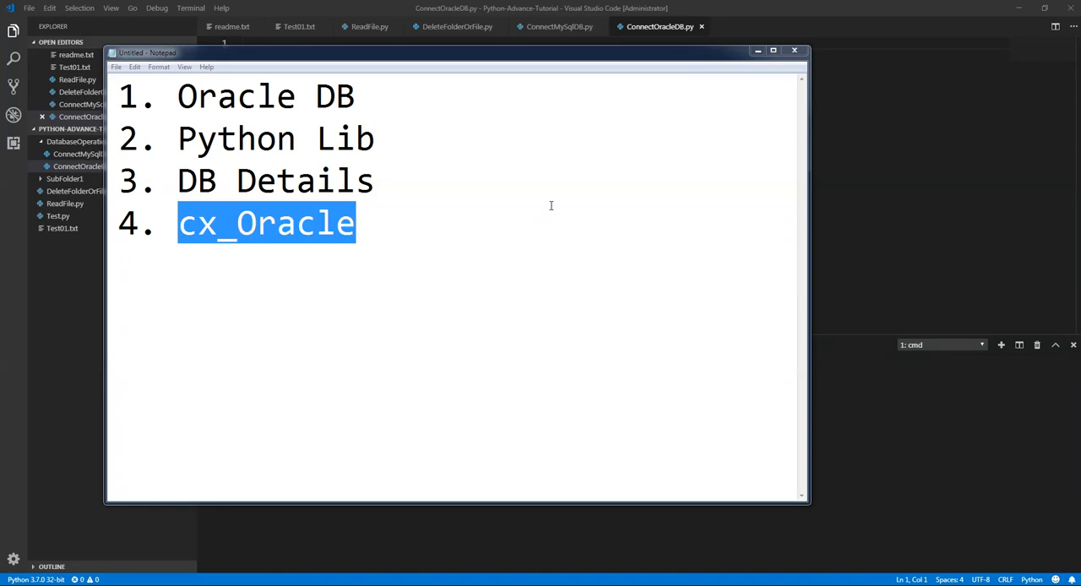
mouse_move(502, 183)
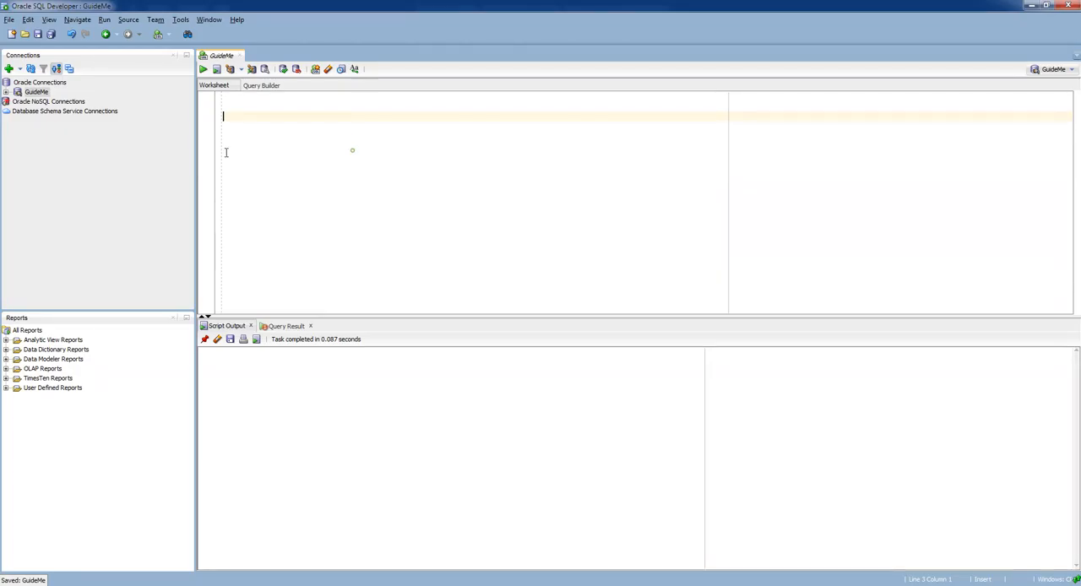
right_click(36, 91)
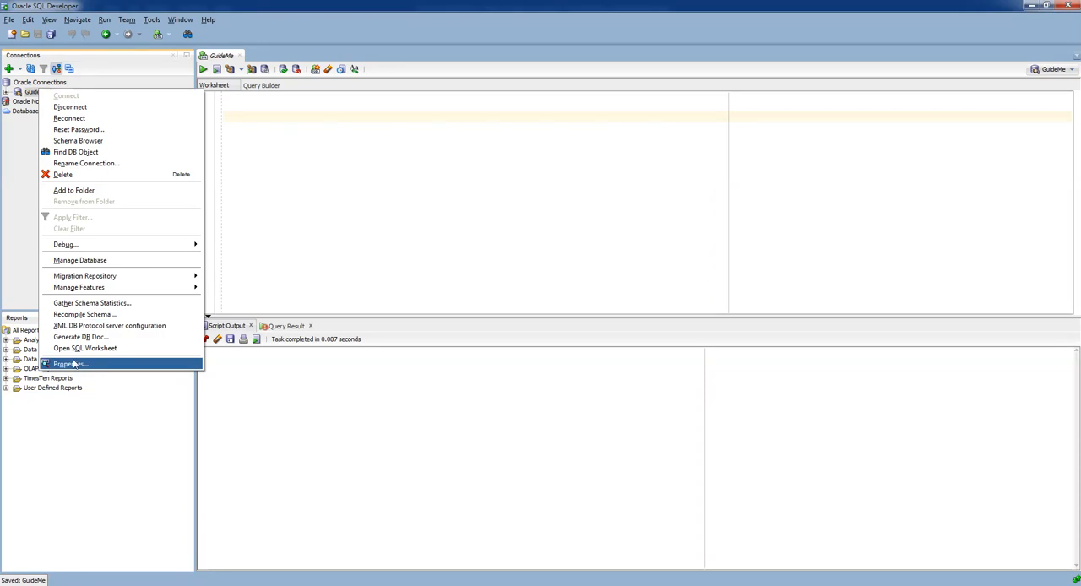
left_click(69, 364)
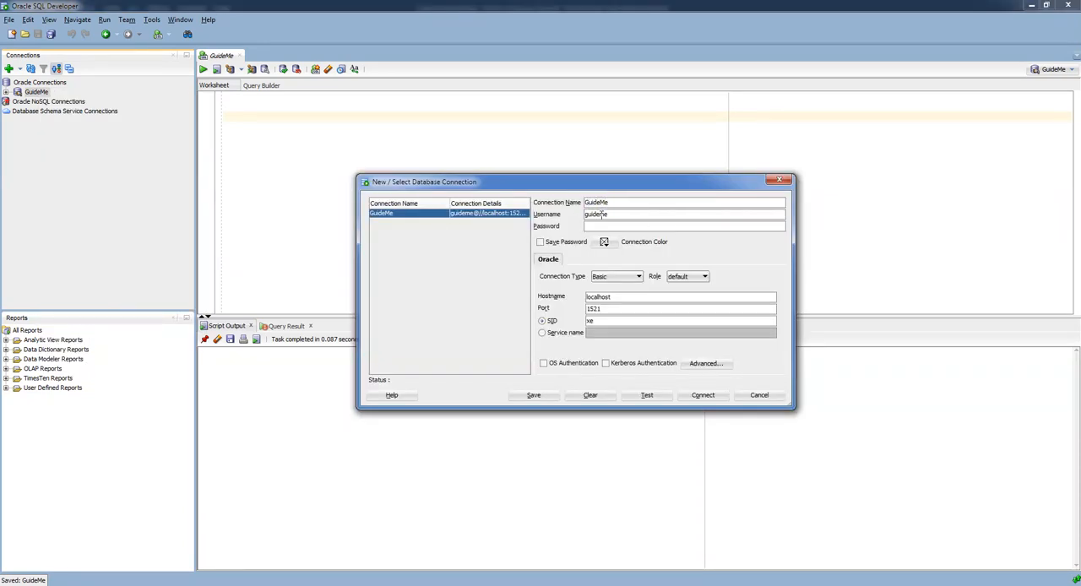
double_click(596, 214)
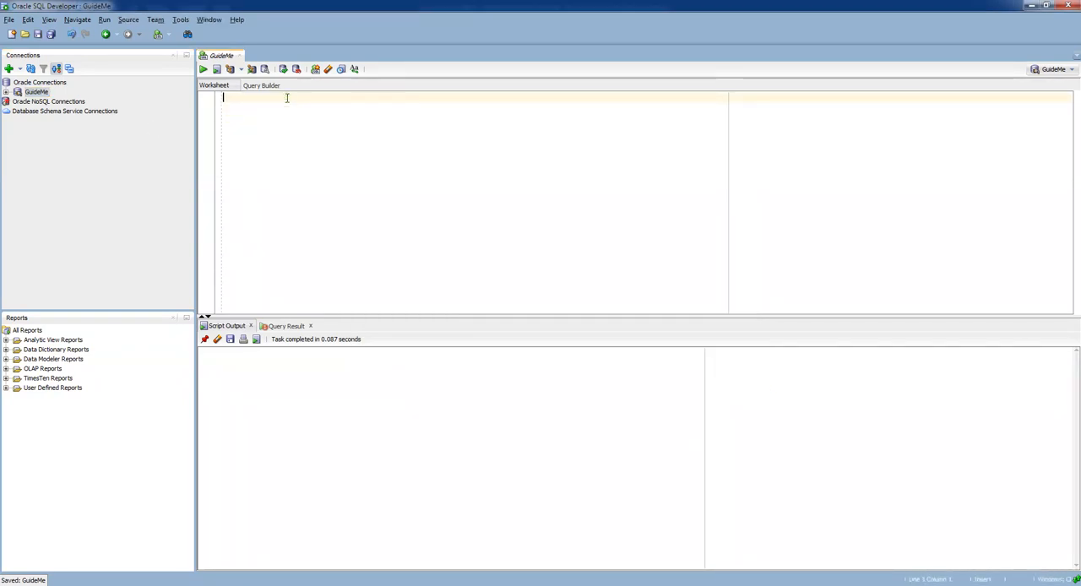
Write and run the query 'select * from persons' in the worksheet.
type("select *")
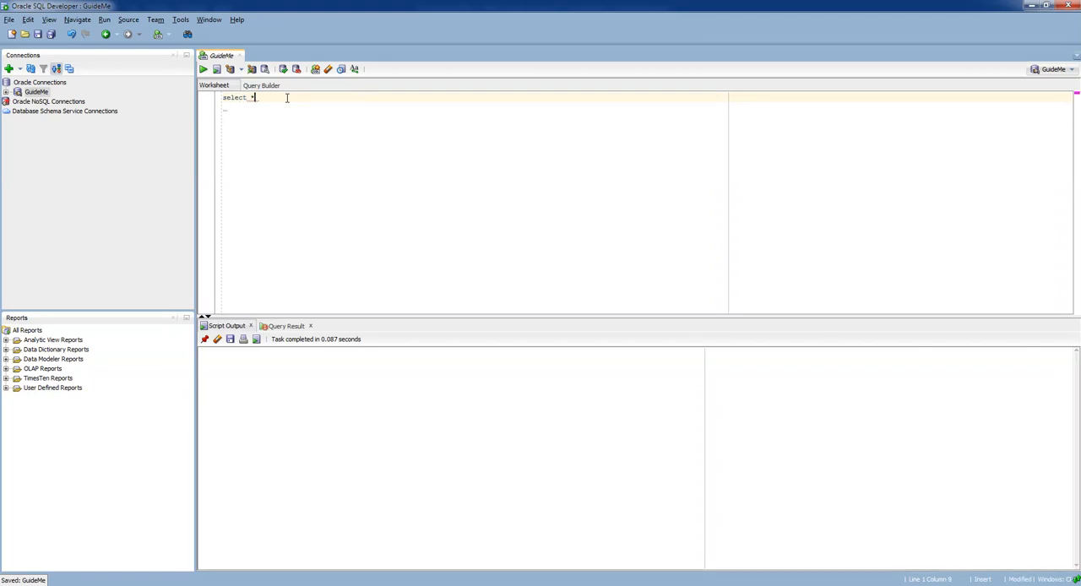
type("from")
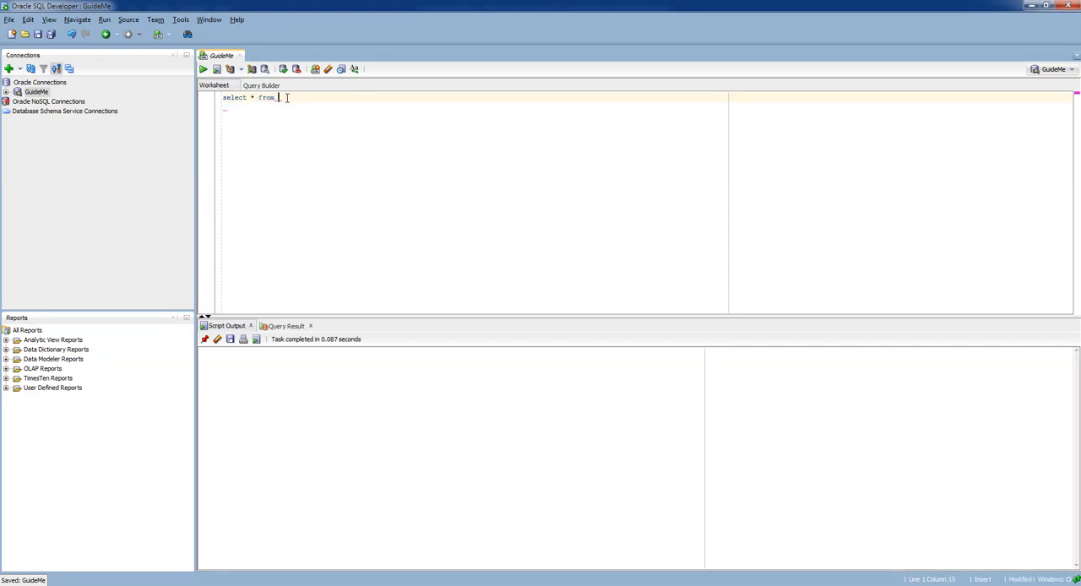
type("persons")
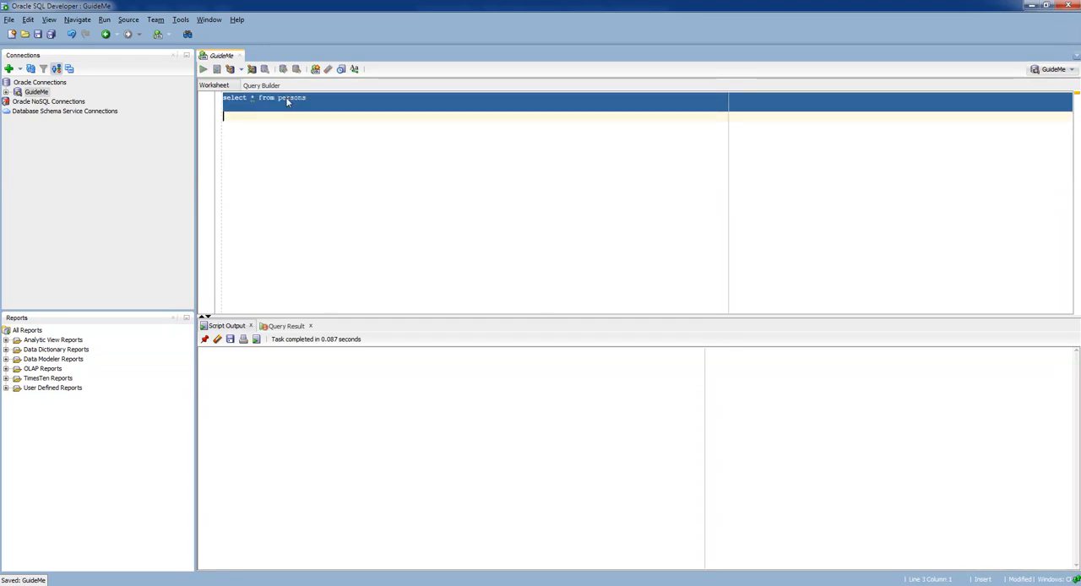
left_click(203, 69)
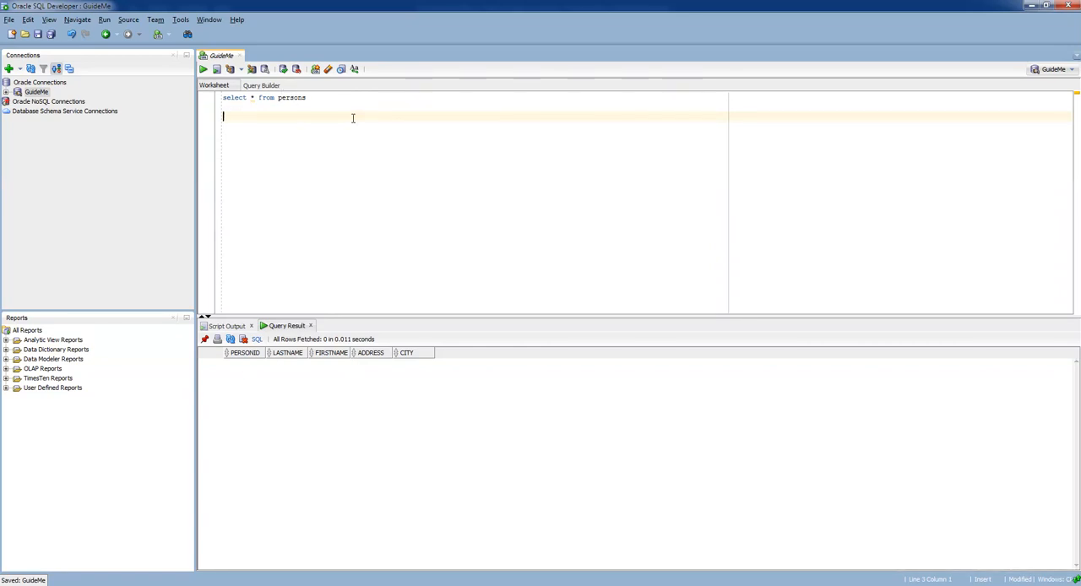
type("d")
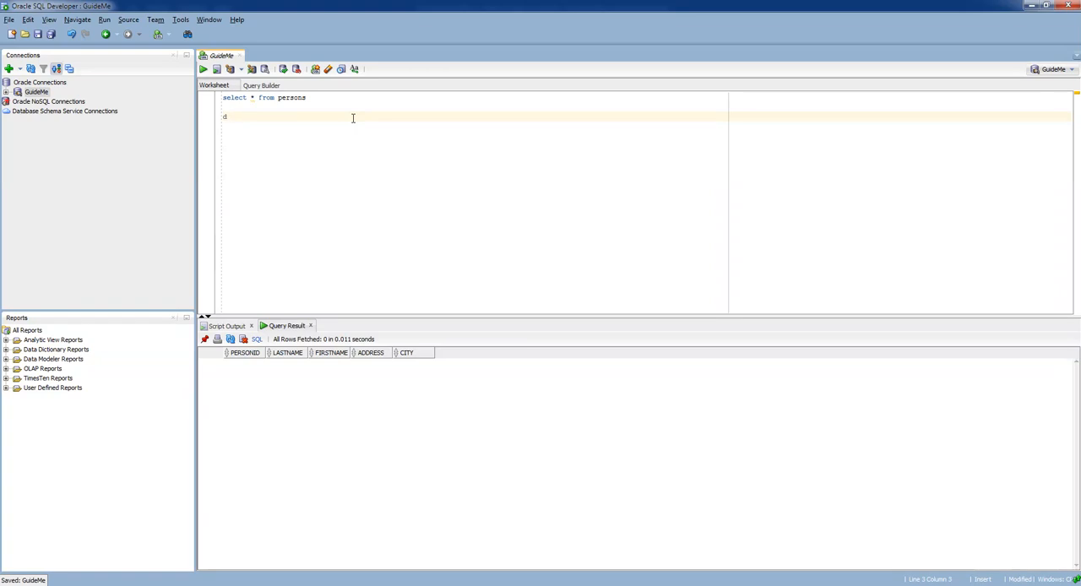
key("BackSpace")
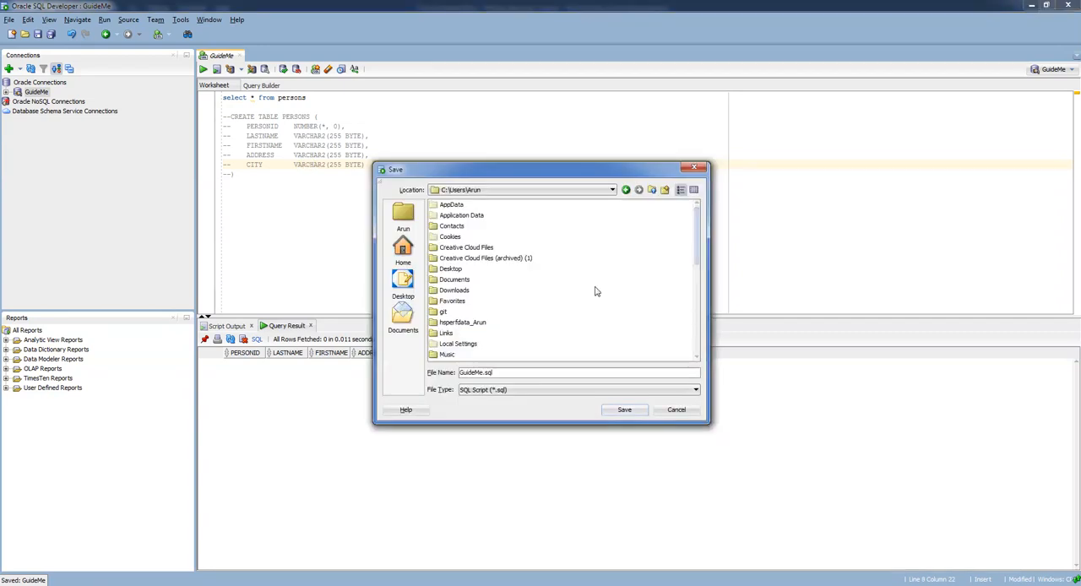
Dismiss the save prompt and select the table name 'persons' in the query.
left_click(624, 409)
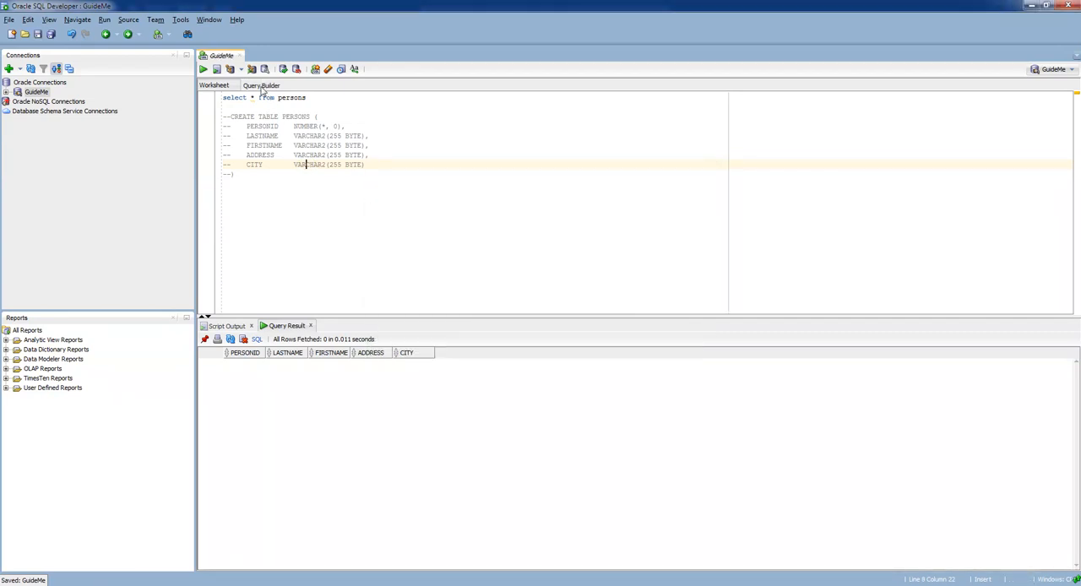
double_click(292, 97)
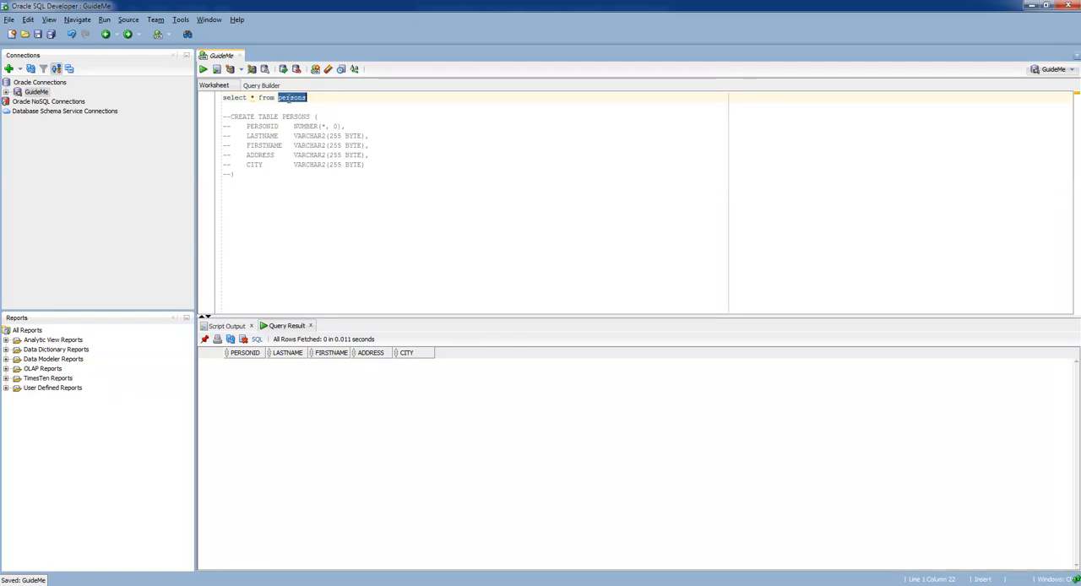
mouse_move(555, 105)
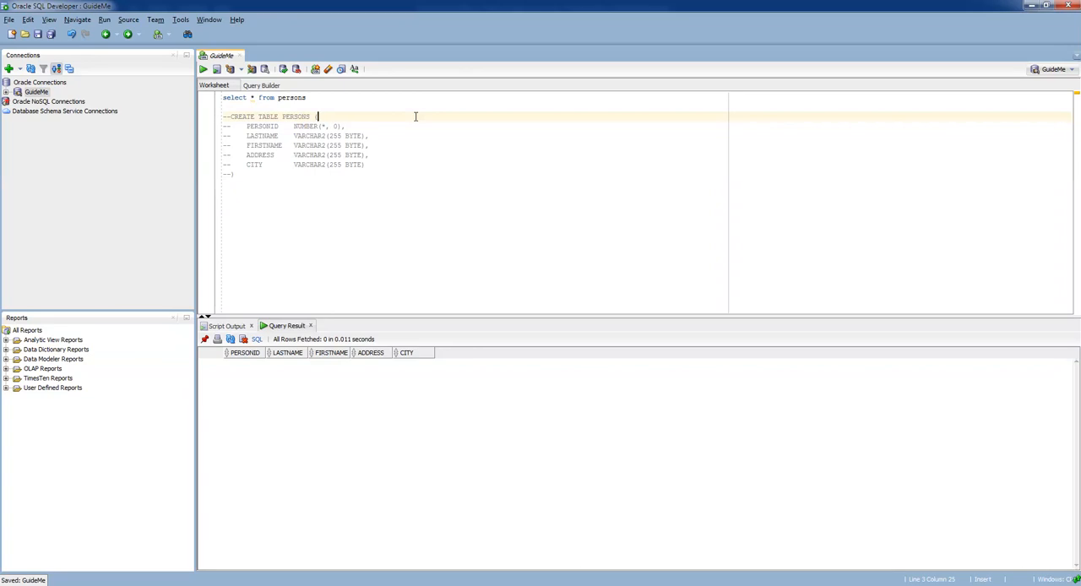
mouse_move(441, 155)
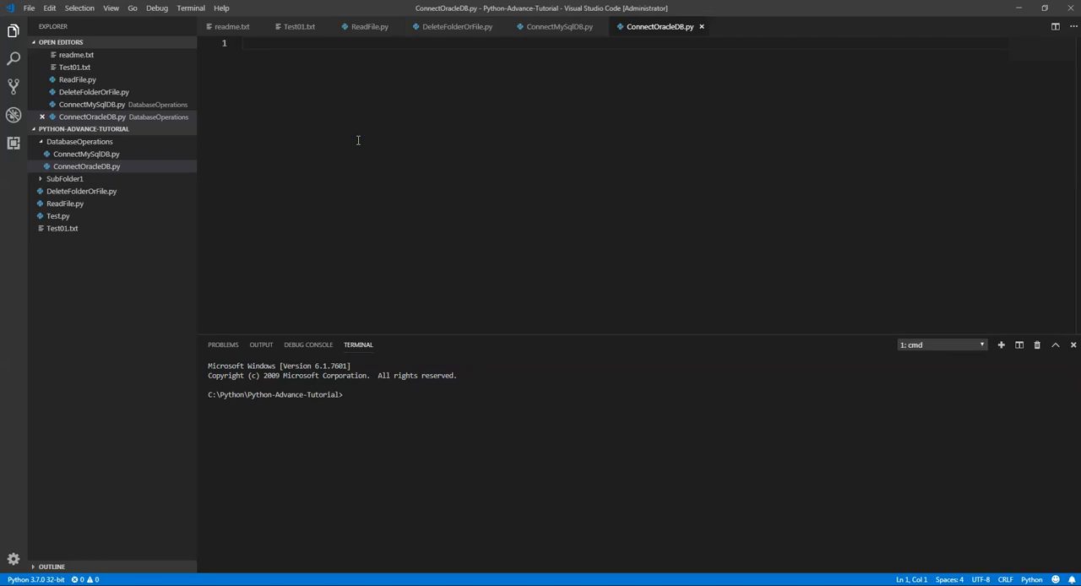
Type 'import cx_Oracle' and begin 'def getConnection()' in ConnectOracleDB.py.
type("import")
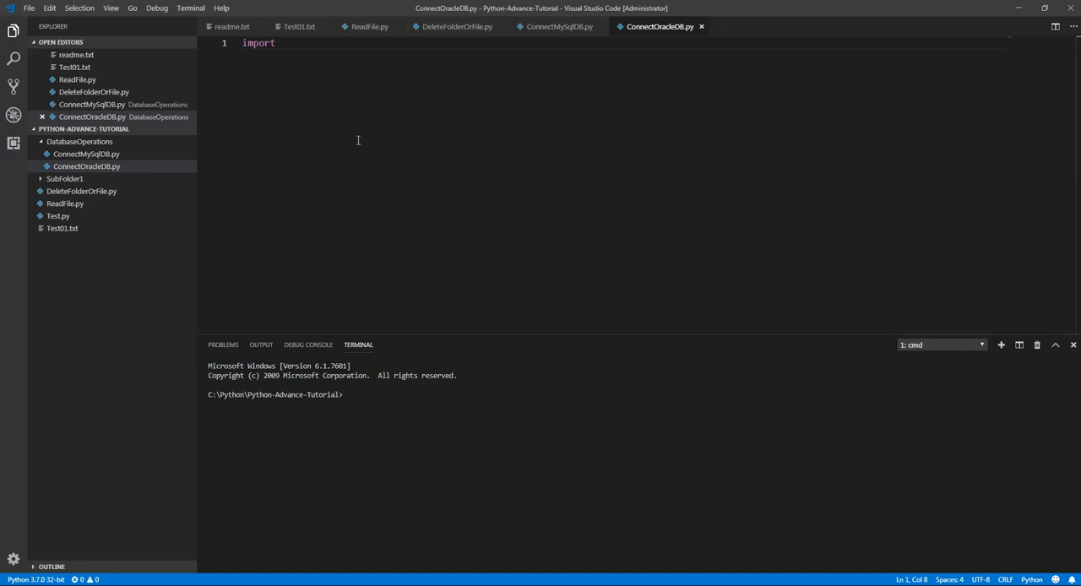
type("cx_")
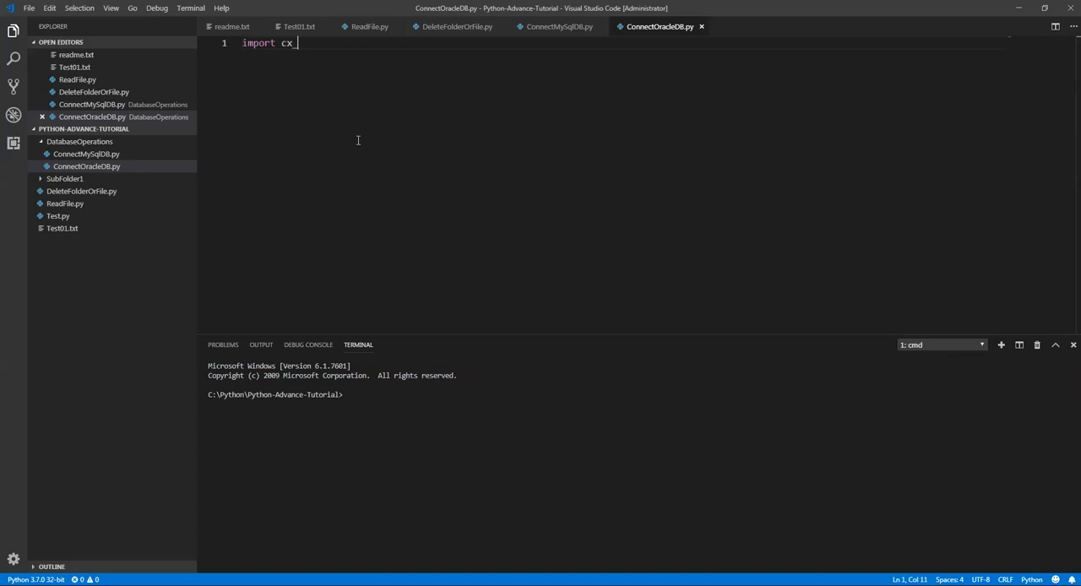
type("_Orac")
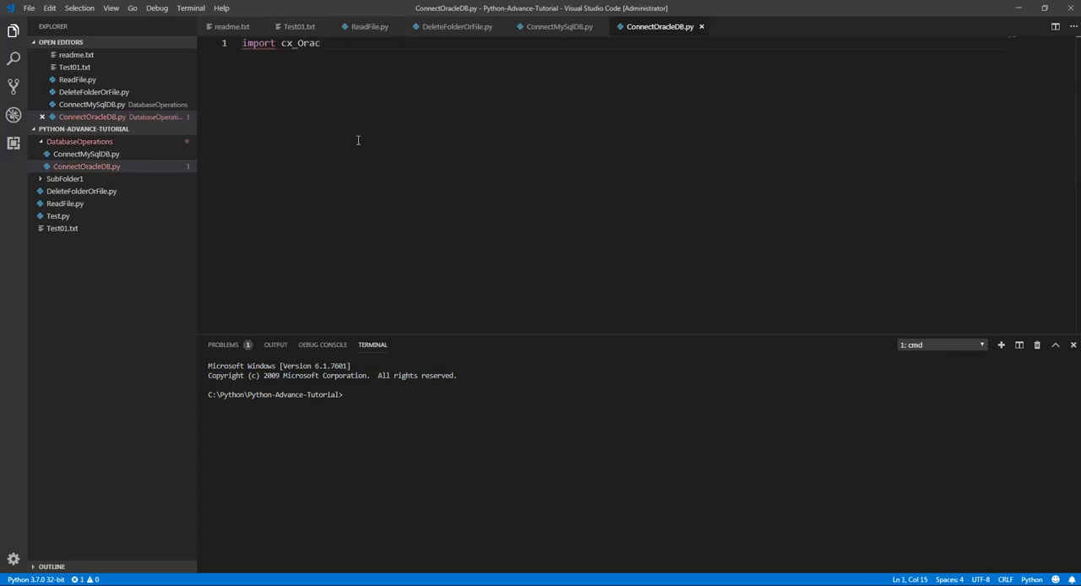
type("le")
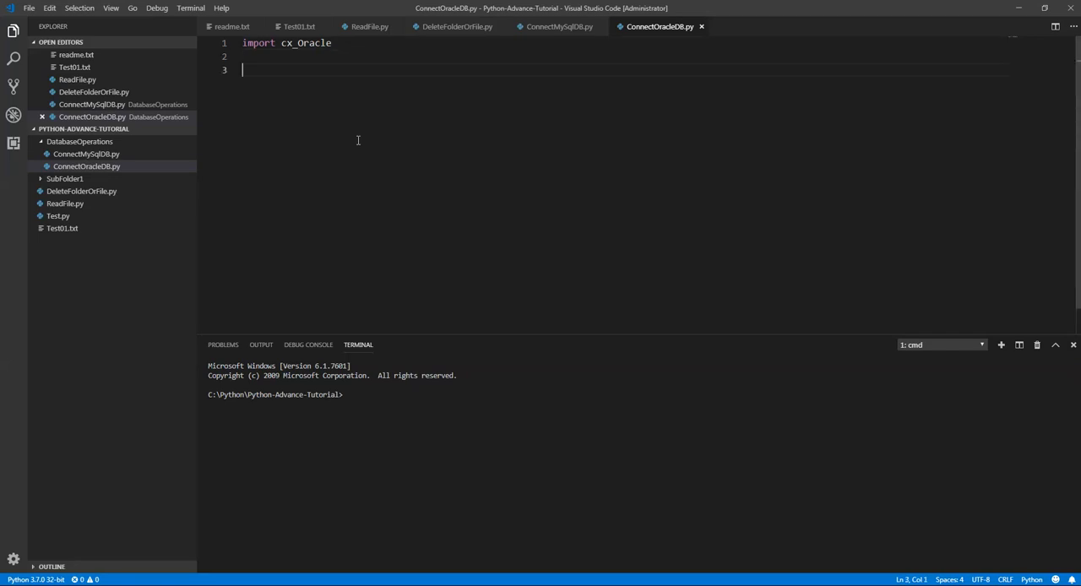
type("def")
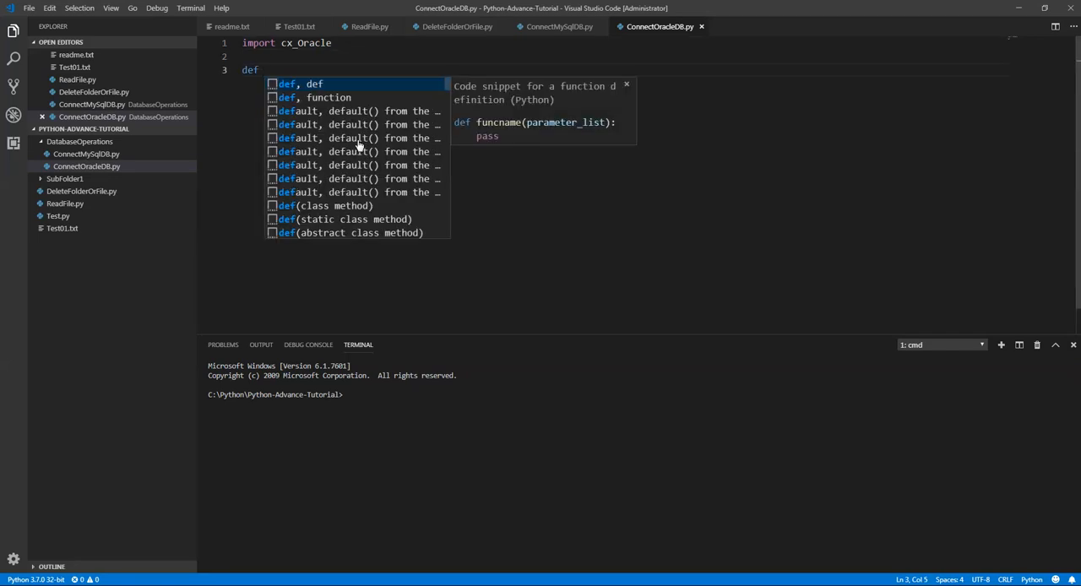
type("getConnection() :")
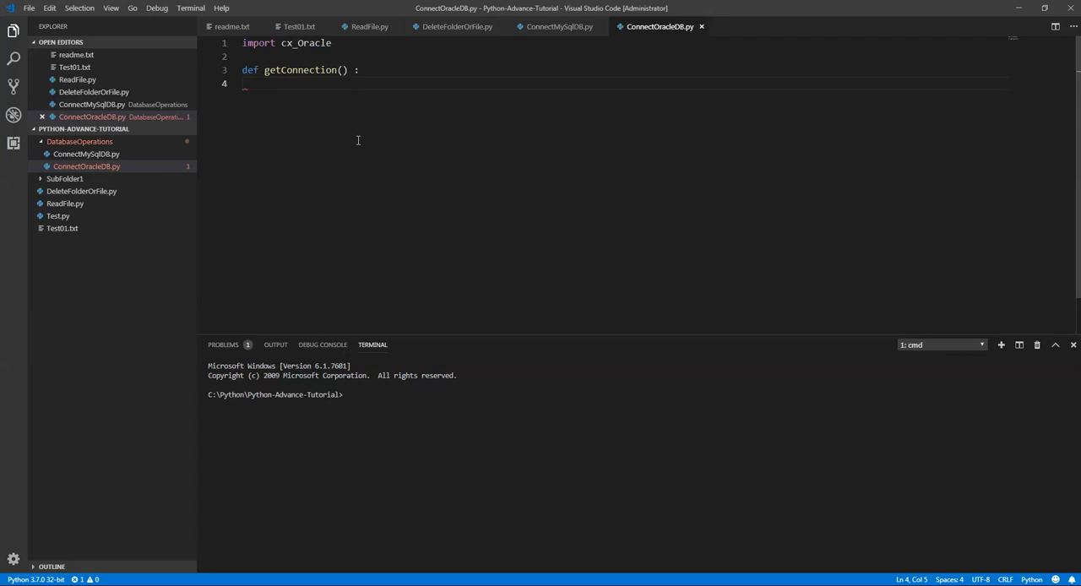
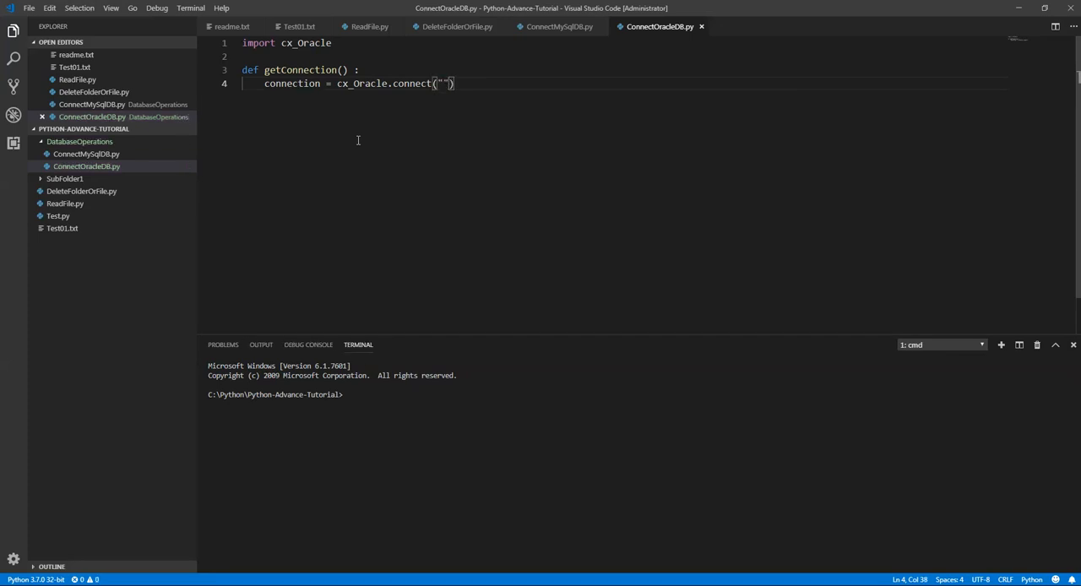
Start line 4 with connection = cx_Oracle.connect(""), removing the extra quotation mark.
key("Backspace")
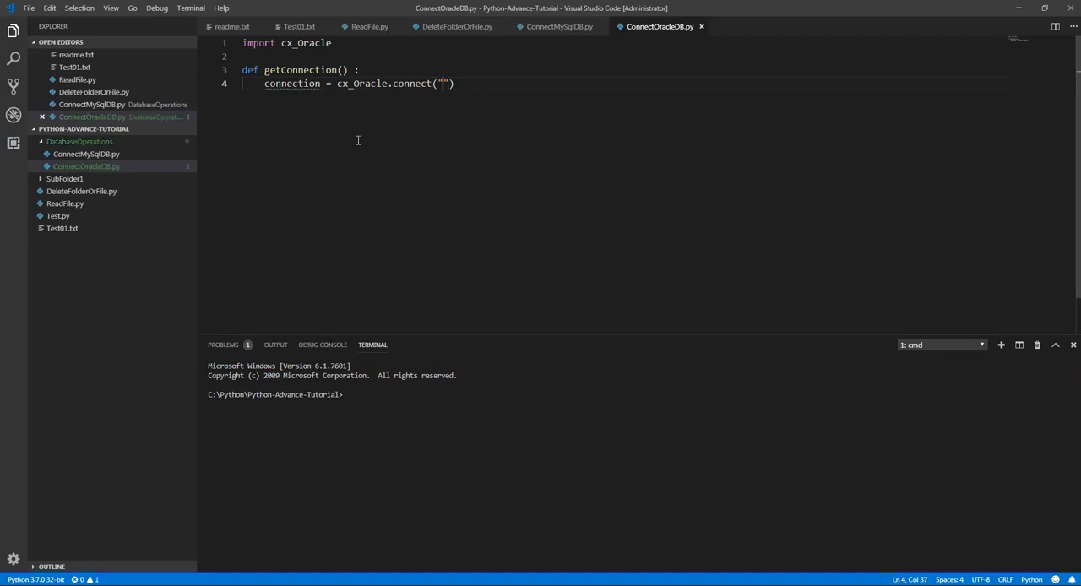
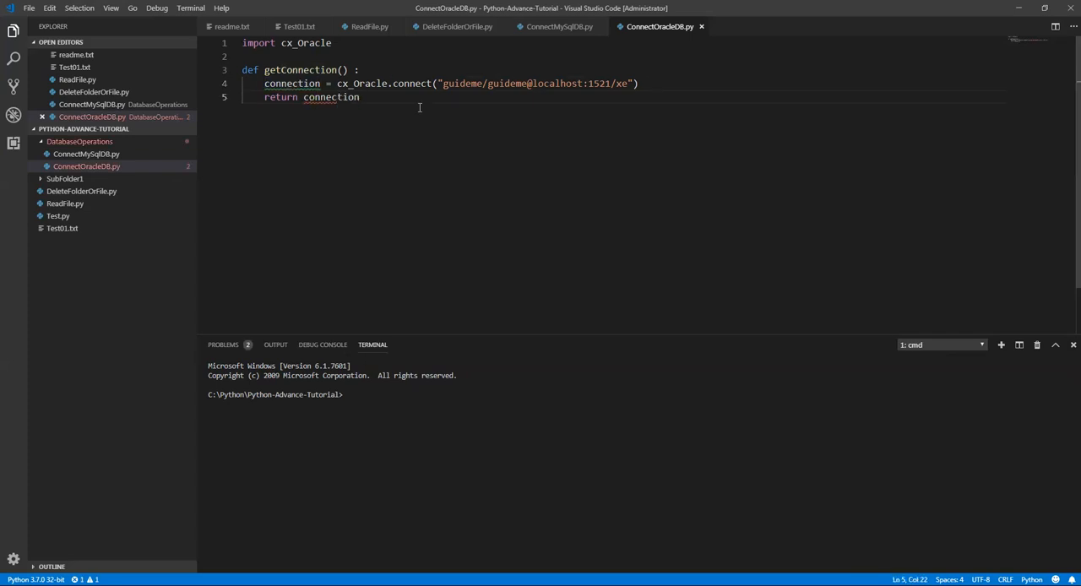
Finish the 'return connection' line and add a blank line below it.
key("Enter")
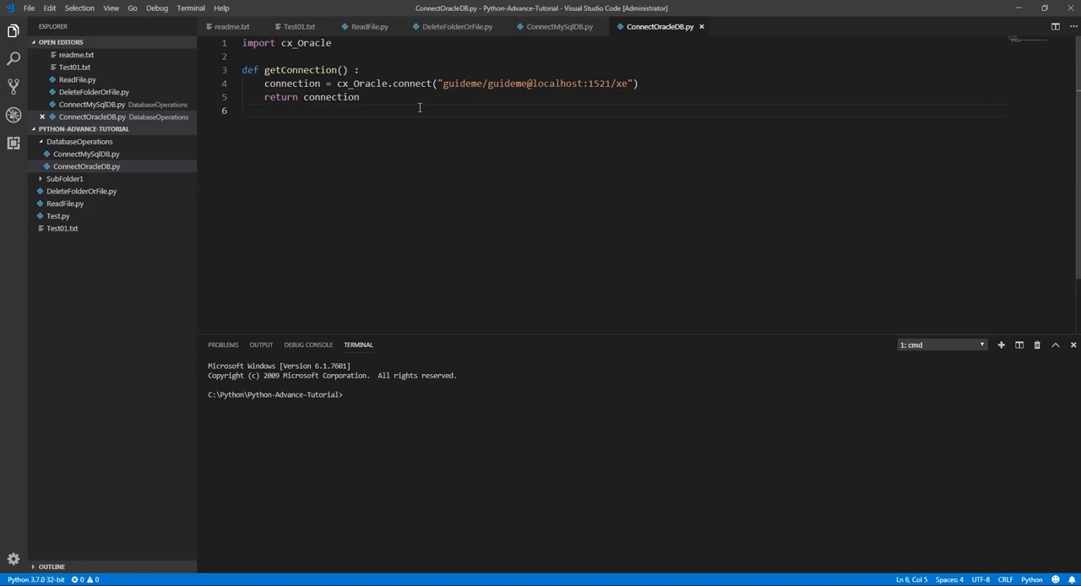